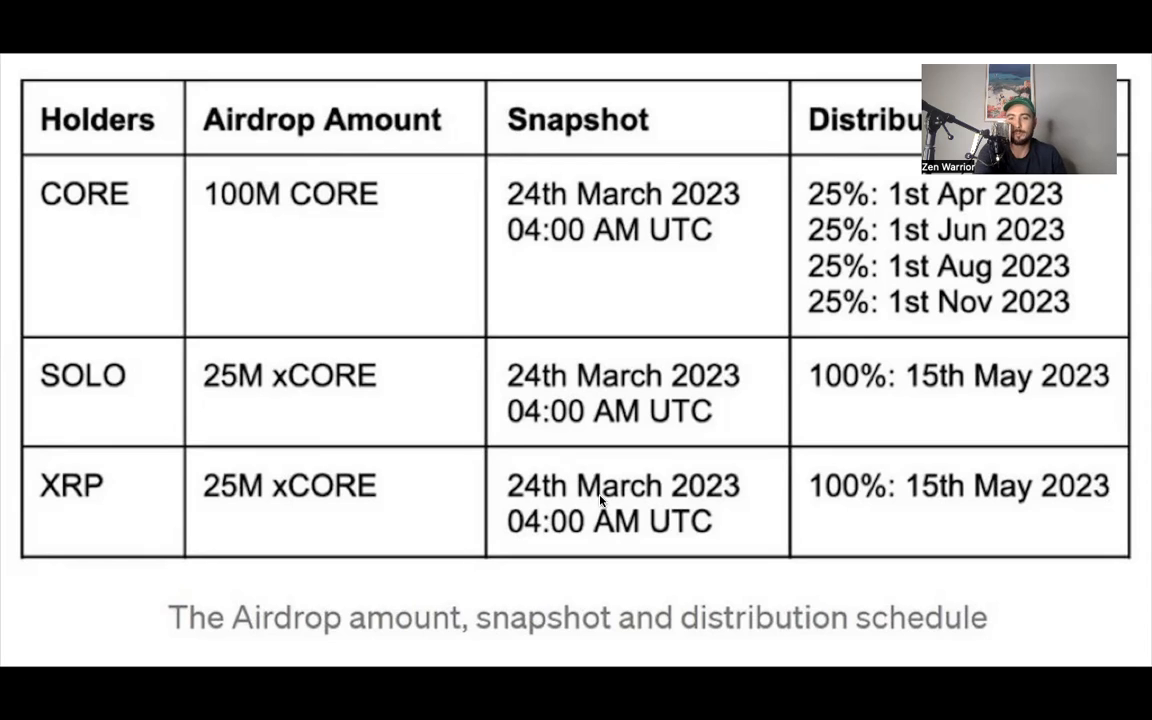
{"action": "mouse_move", "coordinate": [714, 510]}
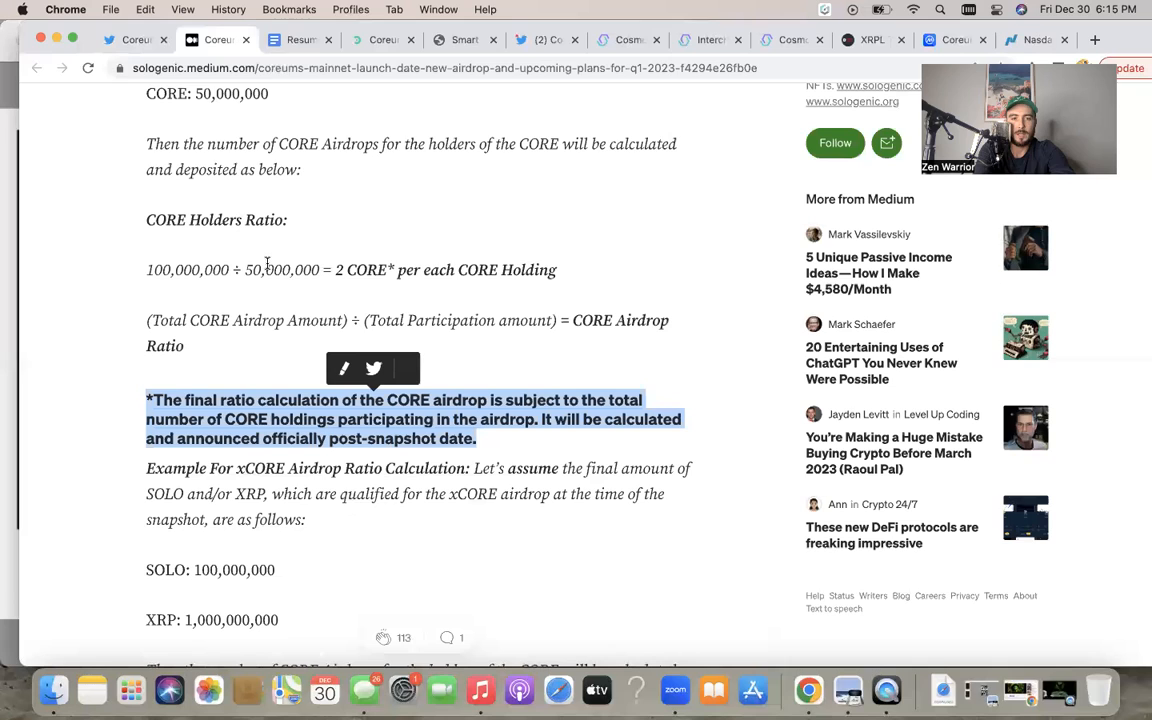
{"action": "mouse_move", "coordinate": [412, 420]}
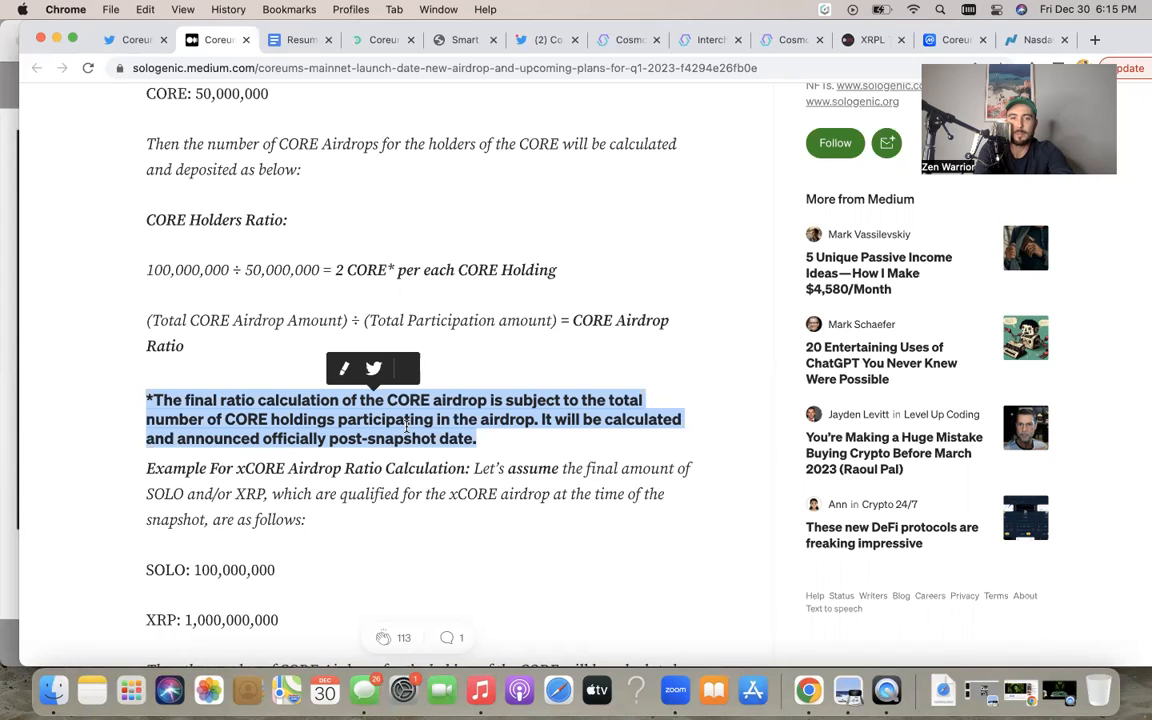
{"action": "mouse_move", "coordinate": [624, 422]}
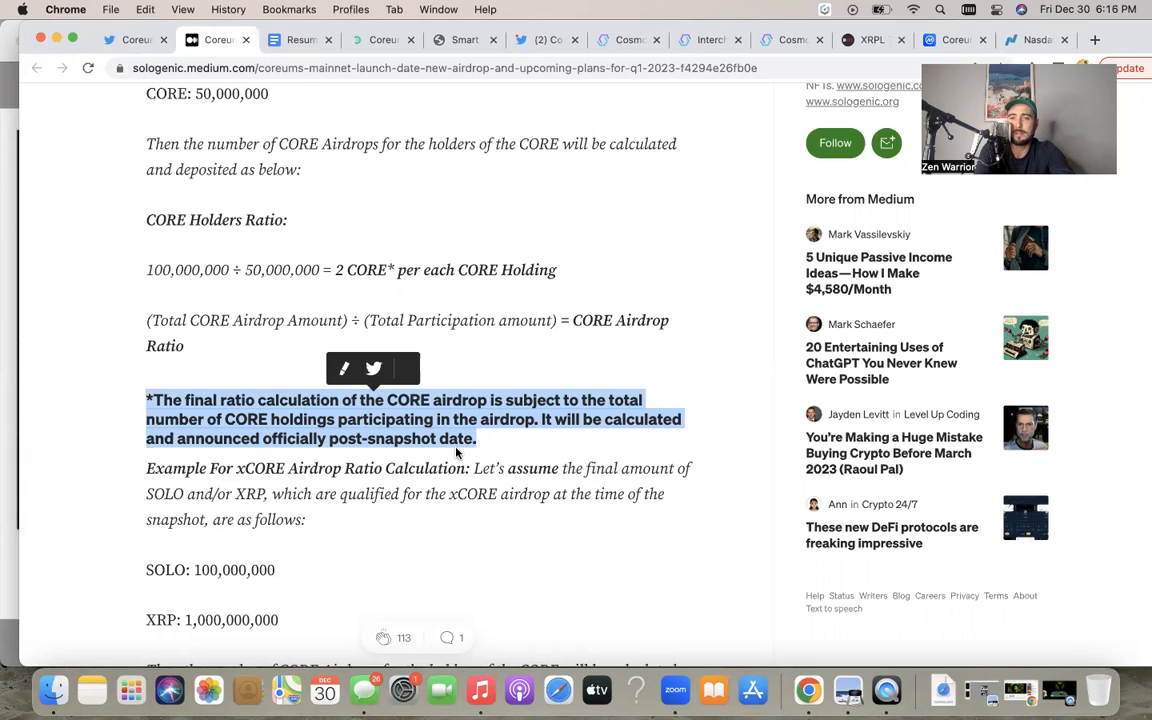
Step: Switch from the Medium article to the airdrop math notes document
{"action": "left_click", "coordinate": [300, 40]}
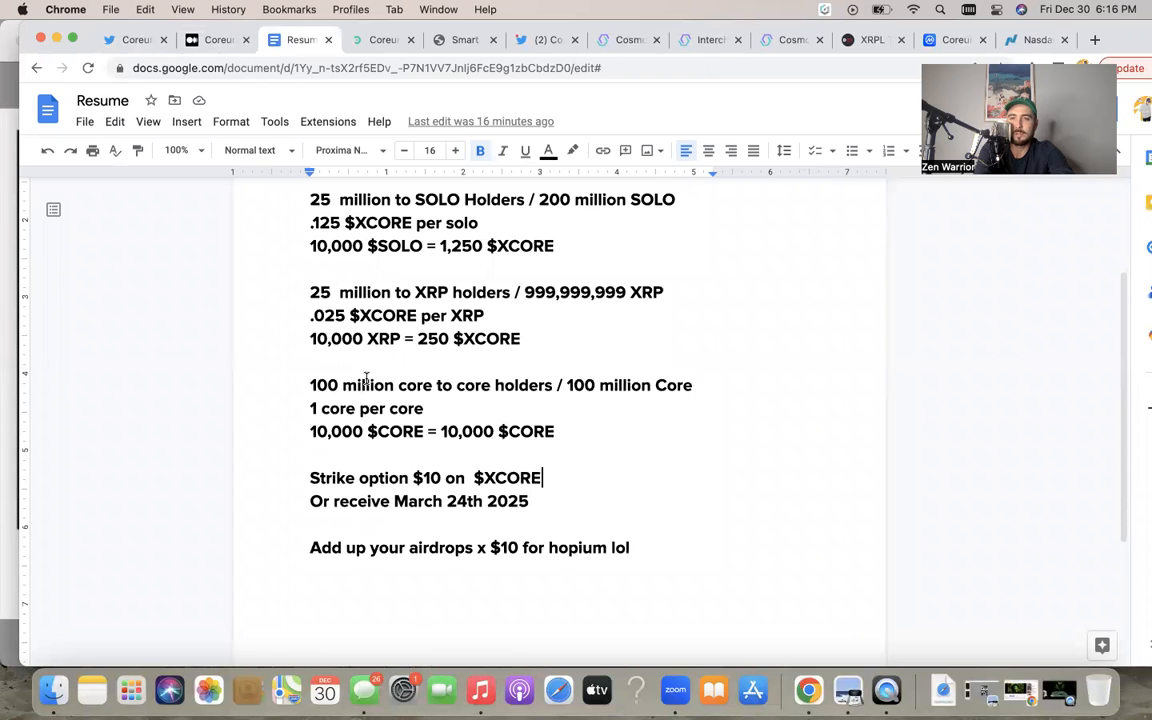
{"action": "scroll", "scroll_direction": "down", "scroll_amount": 3}
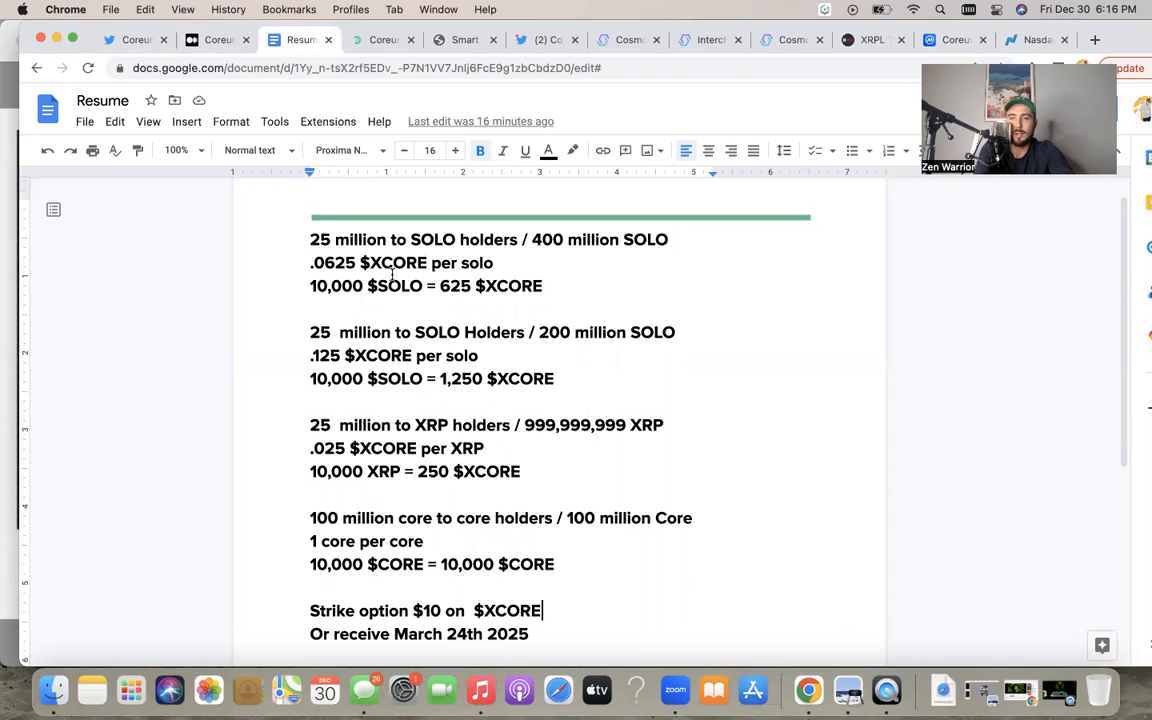
{"action": "mouse_move", "coordinate": [568, 224]}
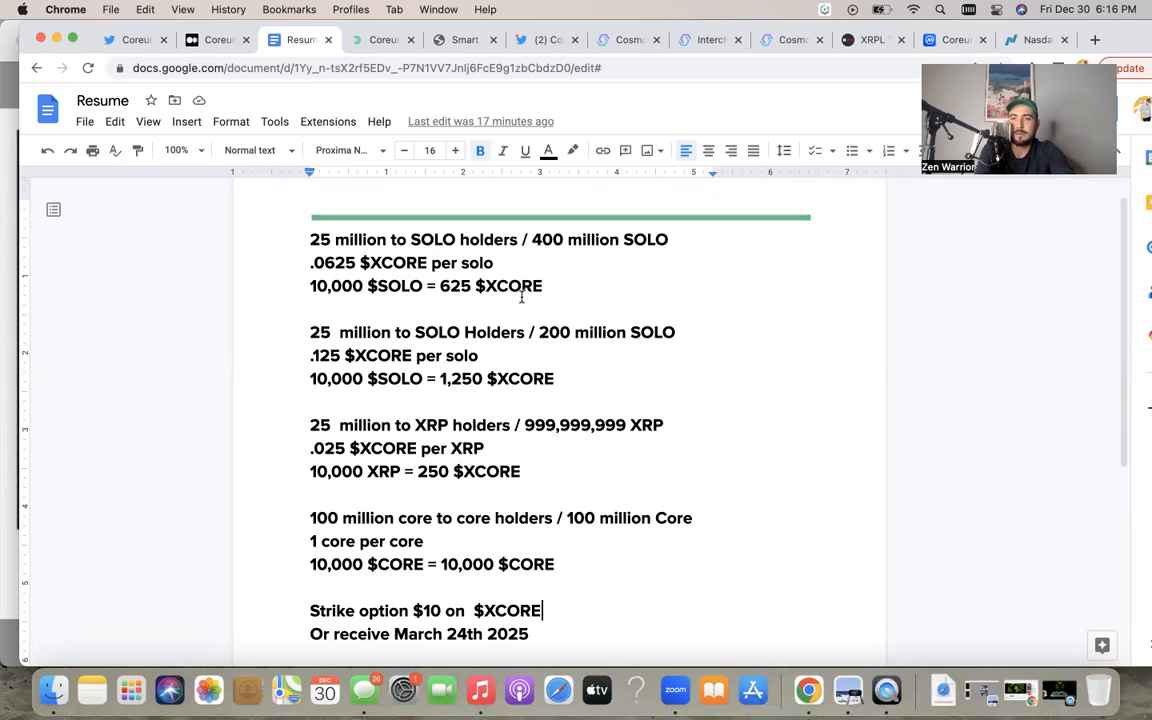
{"action": "mouse_move", "coordinate": [498, 312]}
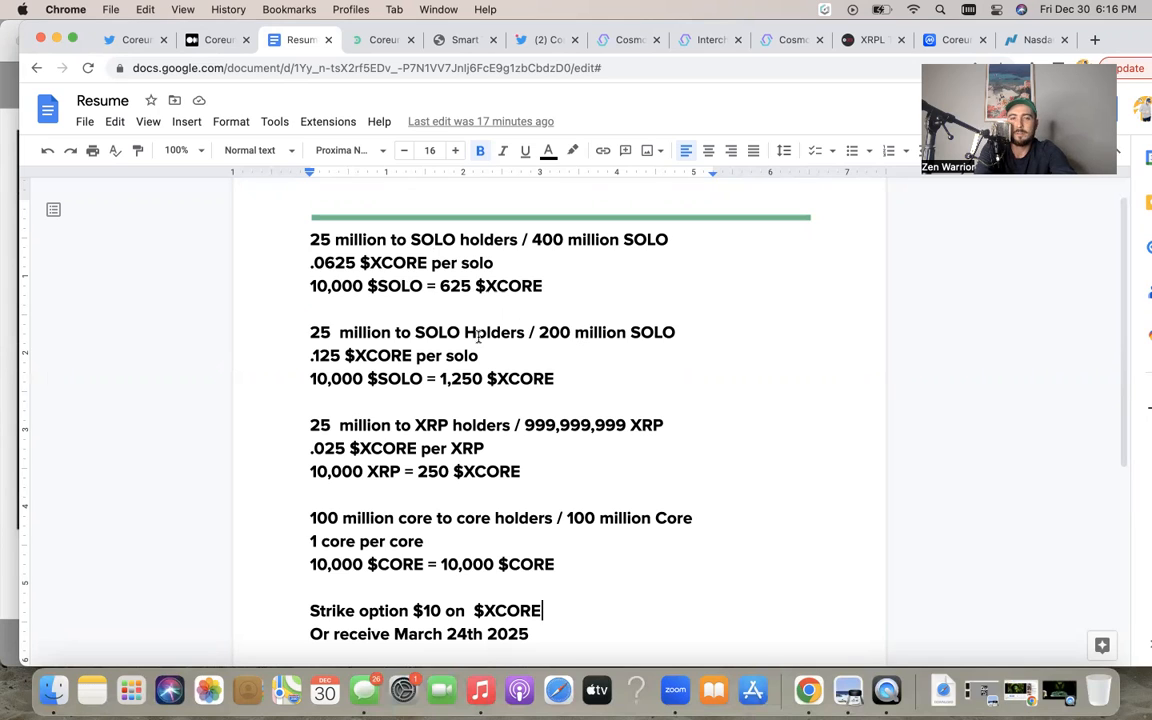
{"action": "mouse_move", "coordinate": [644, 344]}
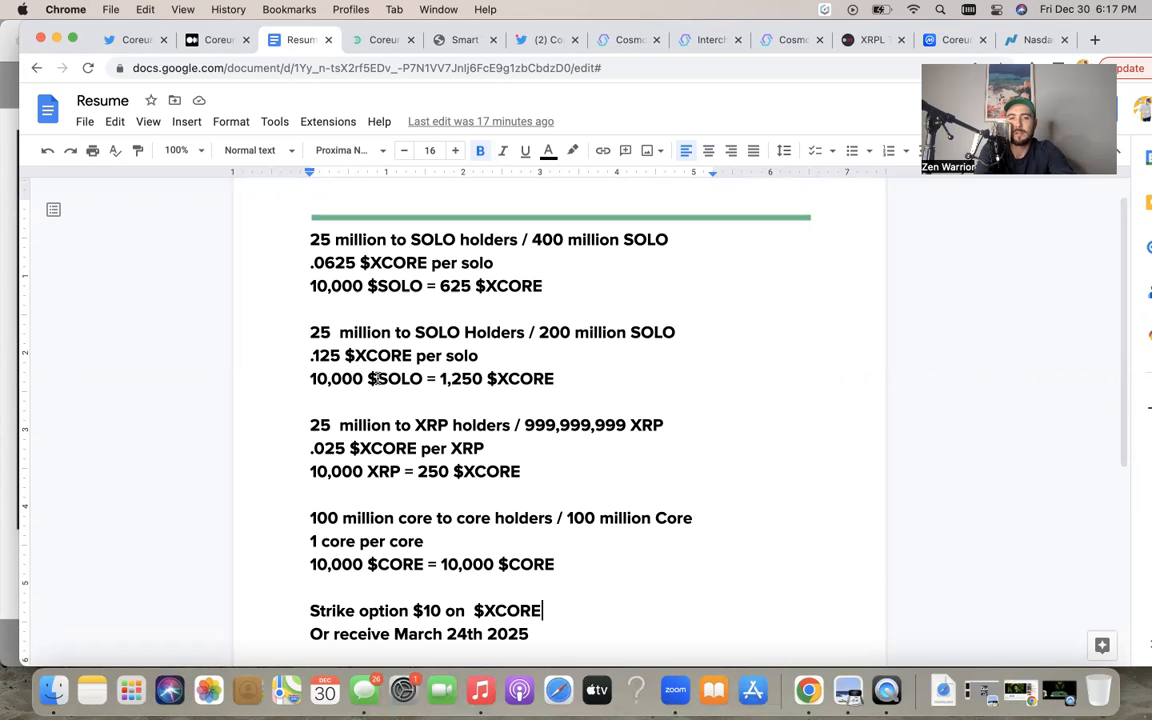
{"action": "mouse_move", "coordinate": [472, 404]}
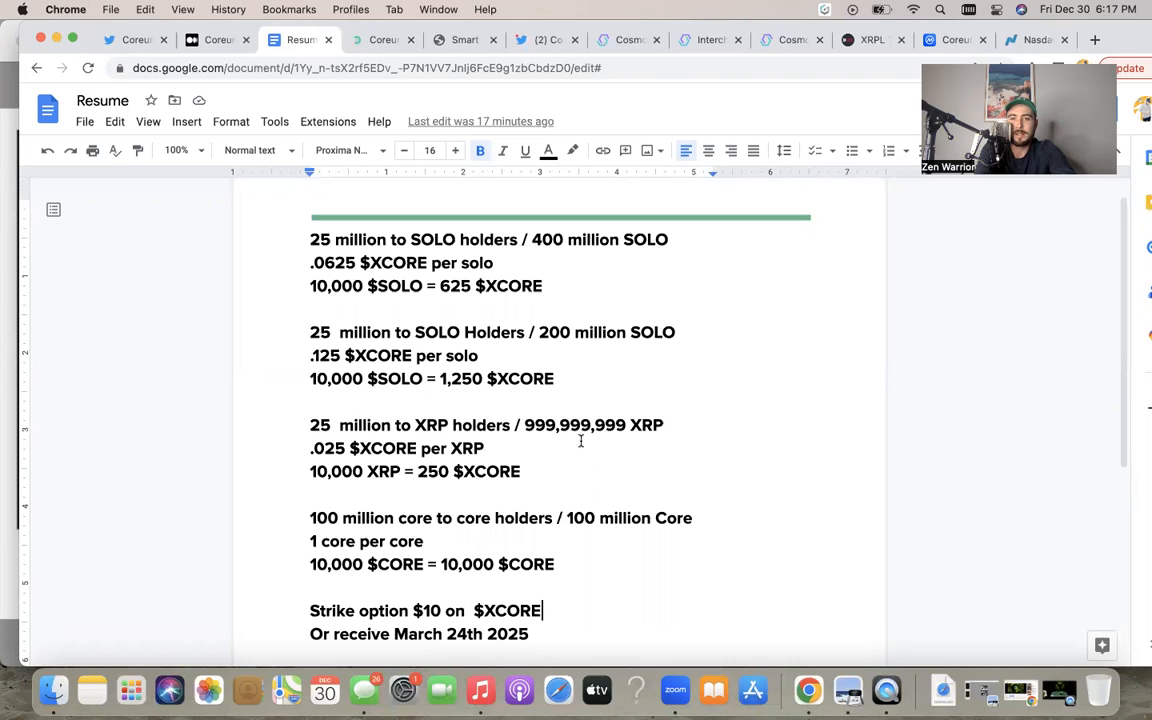
{"action": "mouse_move", "coordinate": [600, 442]}
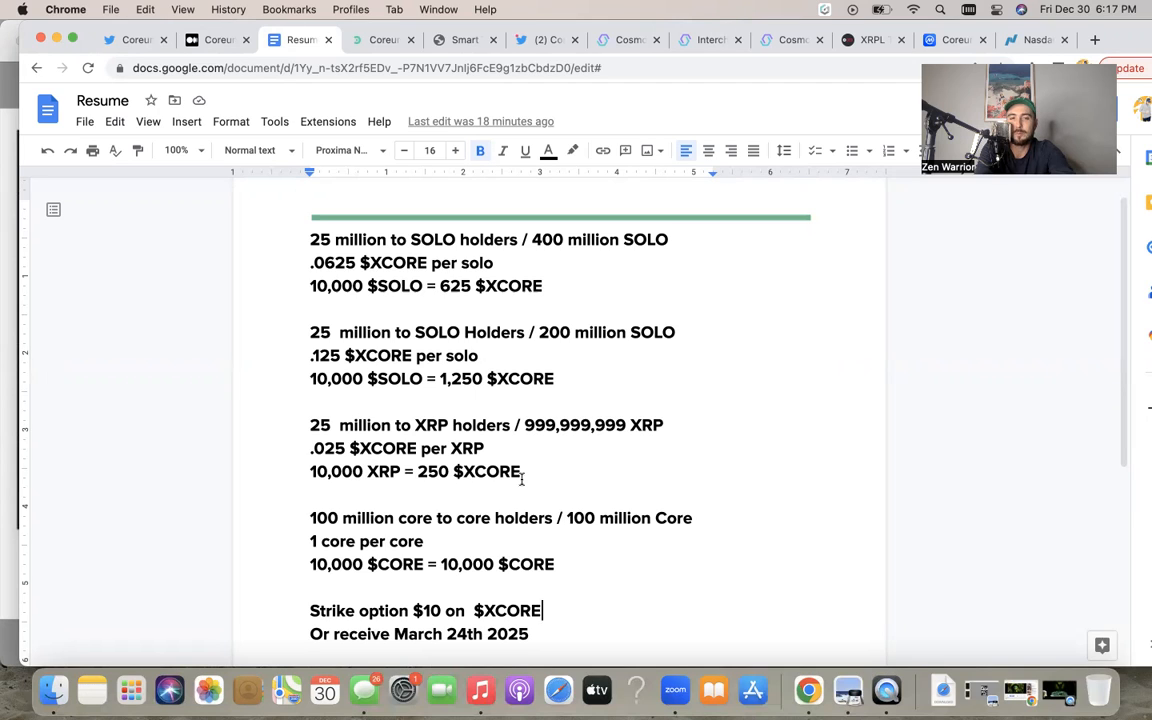
{"action": "scroll", "scroll_direction": "down", "scroll_amount": 3}
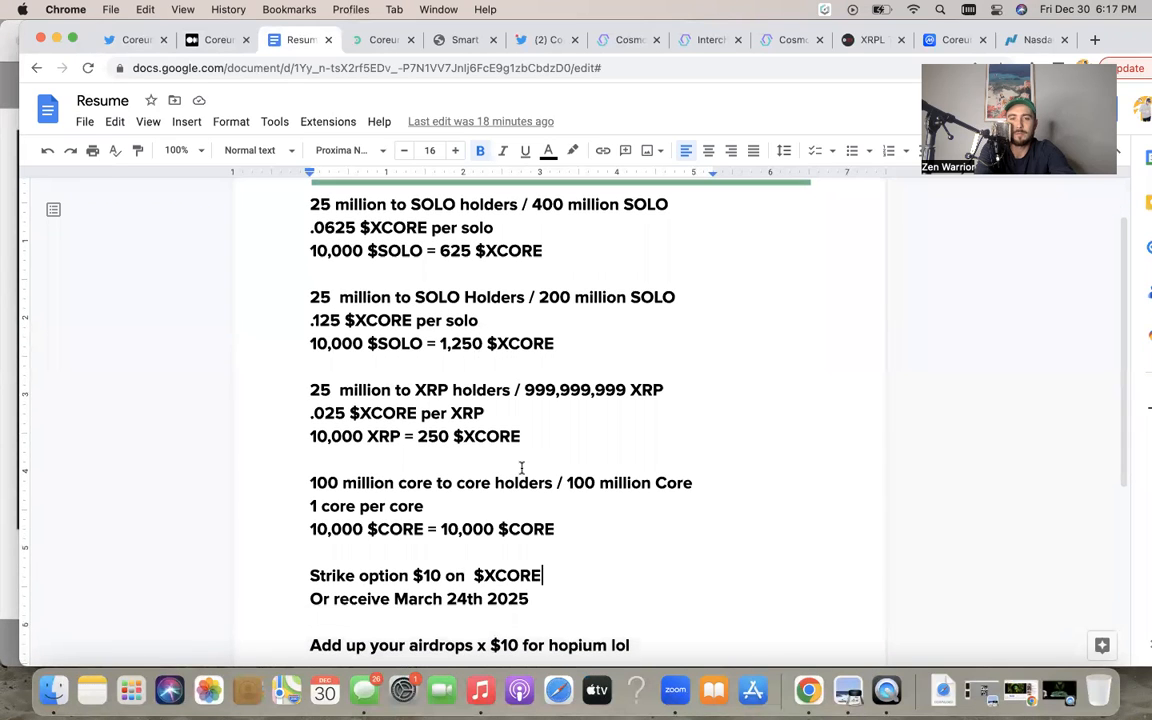
{"action": "scroll", "scroll_direction": "down", "scroll_amount": 3}
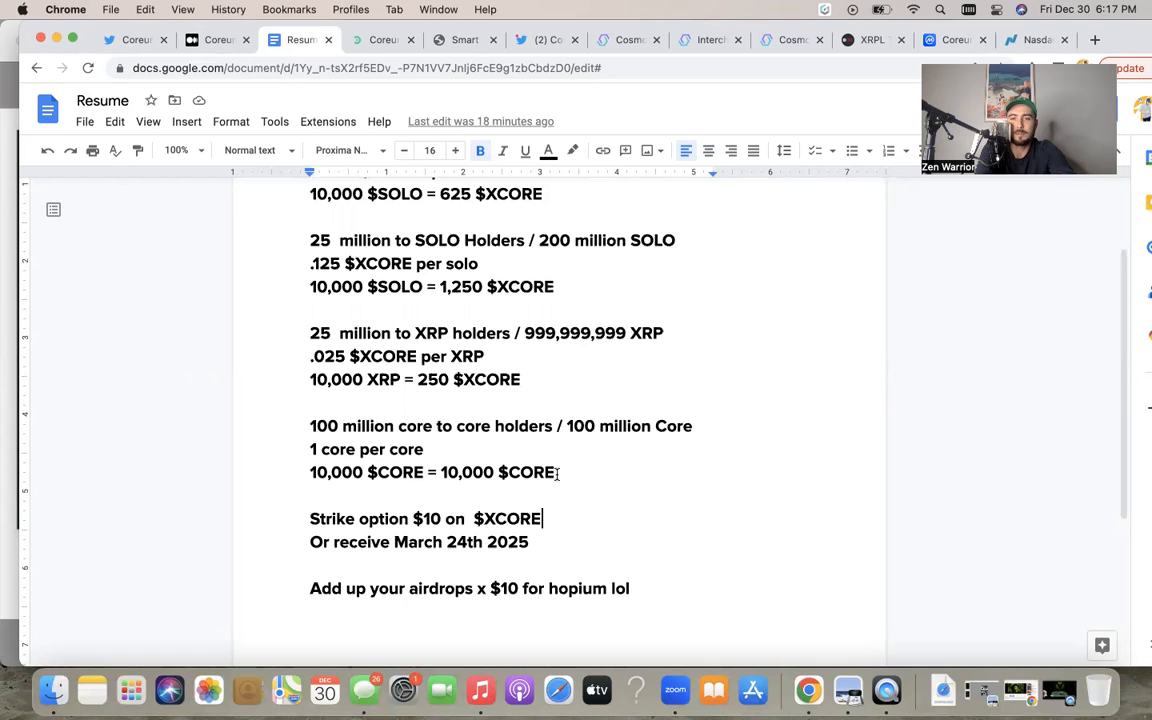
{"action": "scroll", "scroll_direction": "down", "scroll_amount": 3}
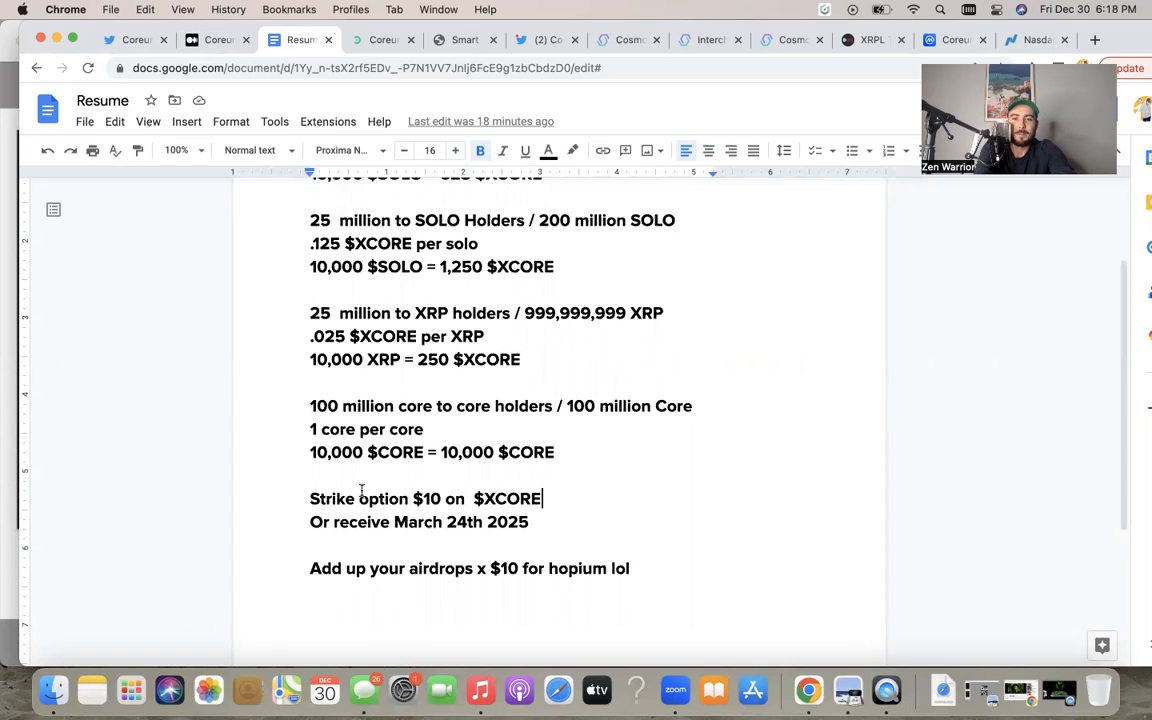
{"action": "mouse_move", "coordinate": [384, 490]}
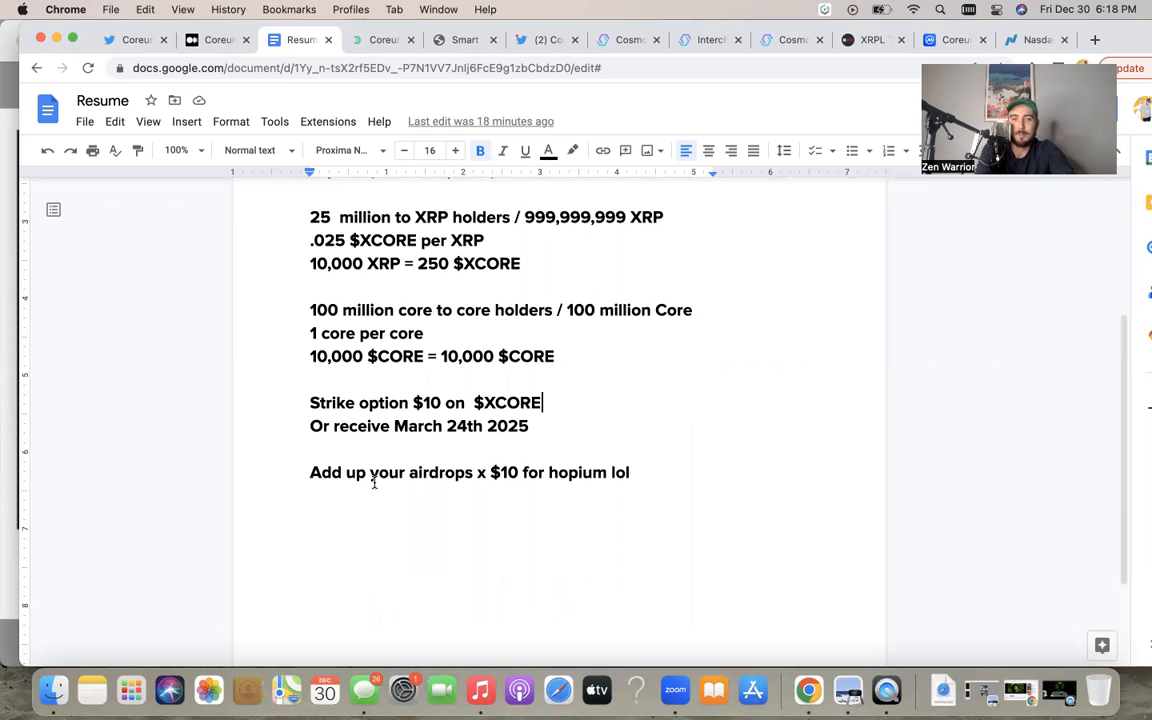
{"action": "mouse_move", "coordinate": [508, 480]}
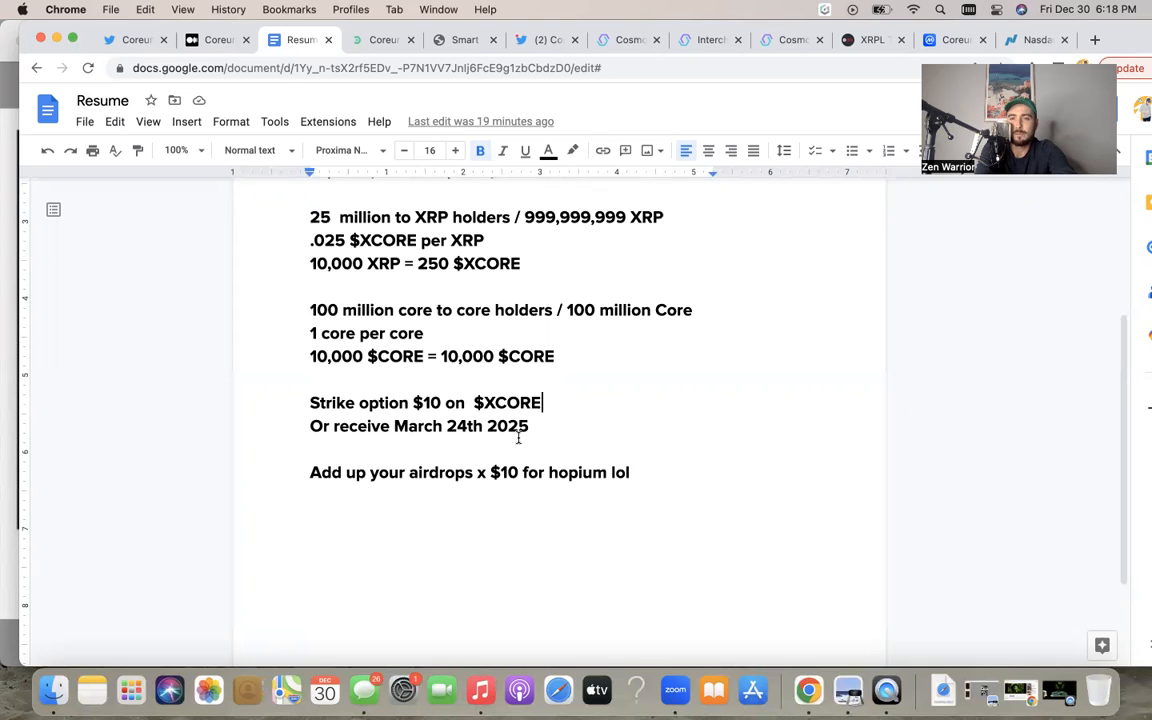
{"action": "mouse_move", "coordinate": [400, 428]}
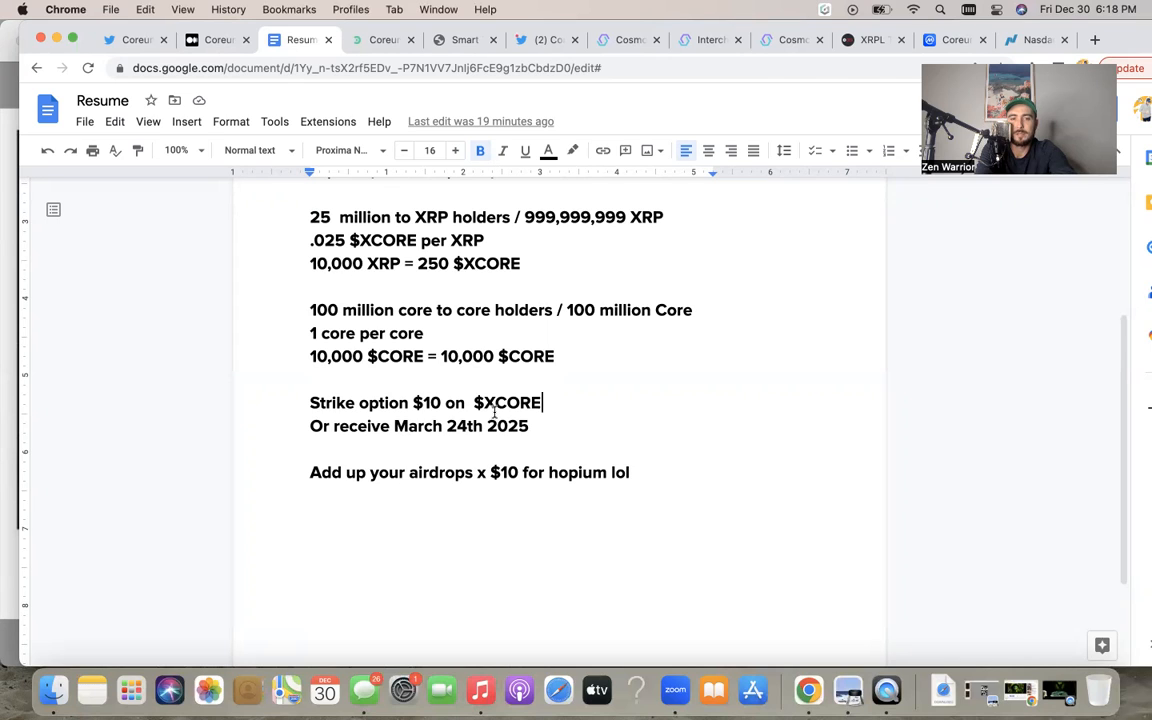
{"action": "mouse_move", "coordinate": [494, 412]}
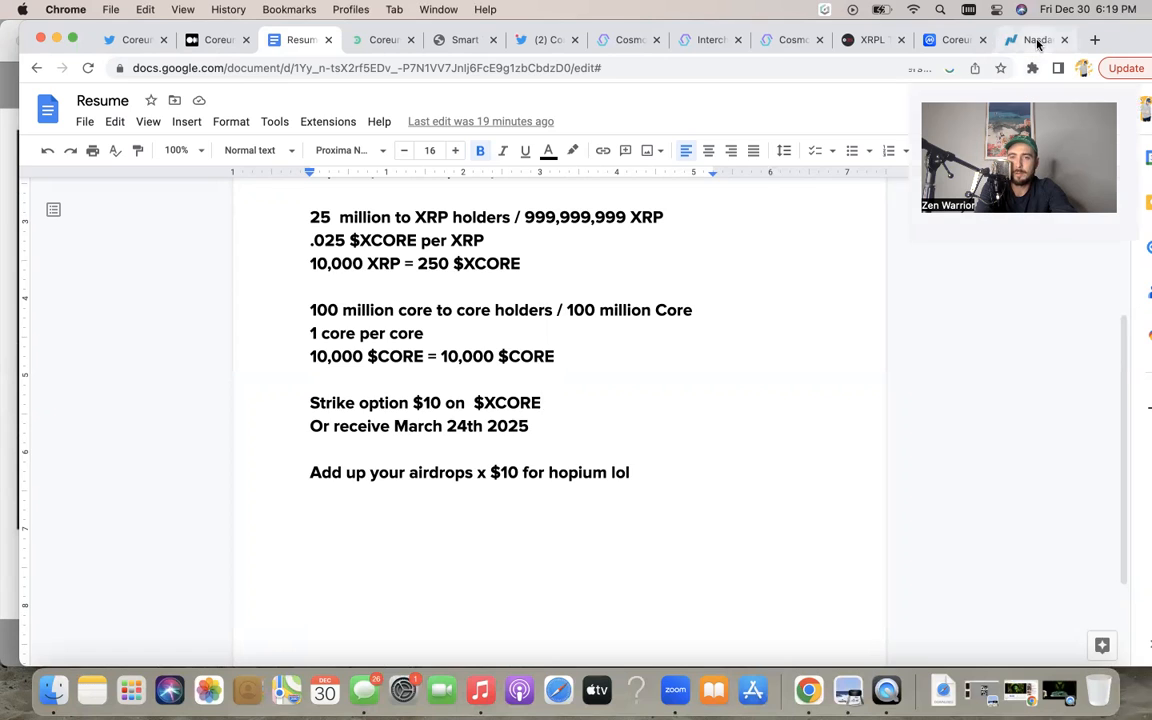
Step: Look over the Options Trading for Private Investors course details on Nasdaq's Derivatives Academy page
{"action": "left_click", "coordinate": [1036, 40]}
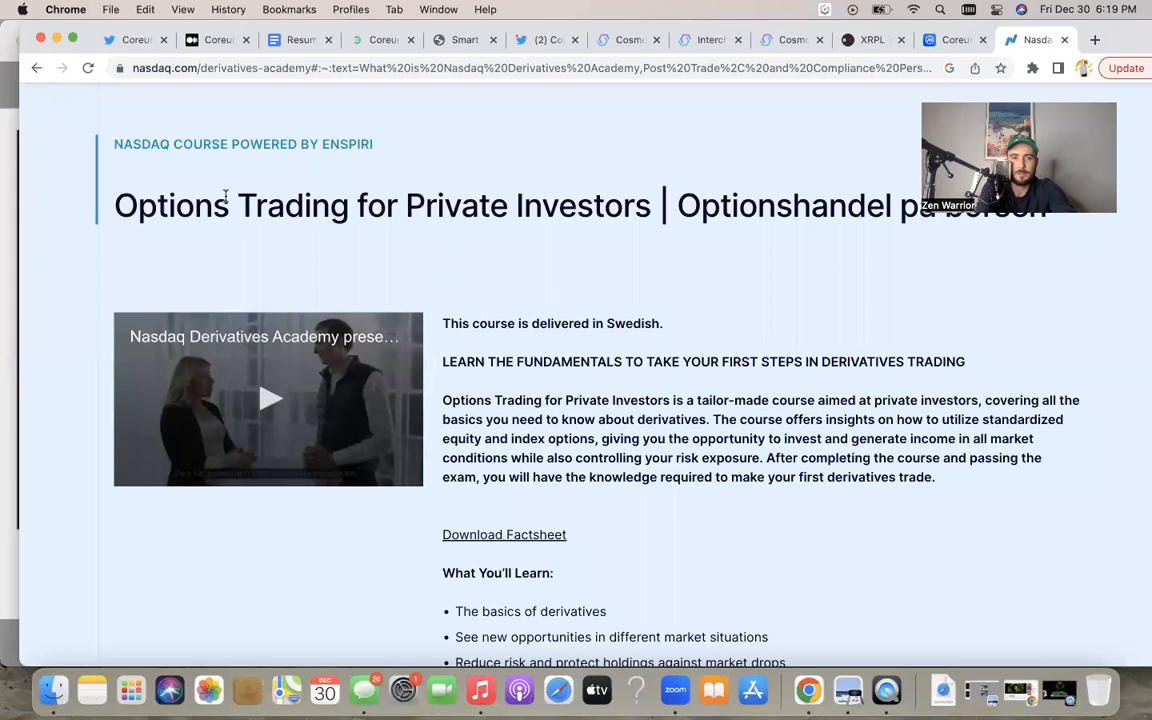
{"action": "scroll", "scroll_direction": "down", "scroll_amount": 3}
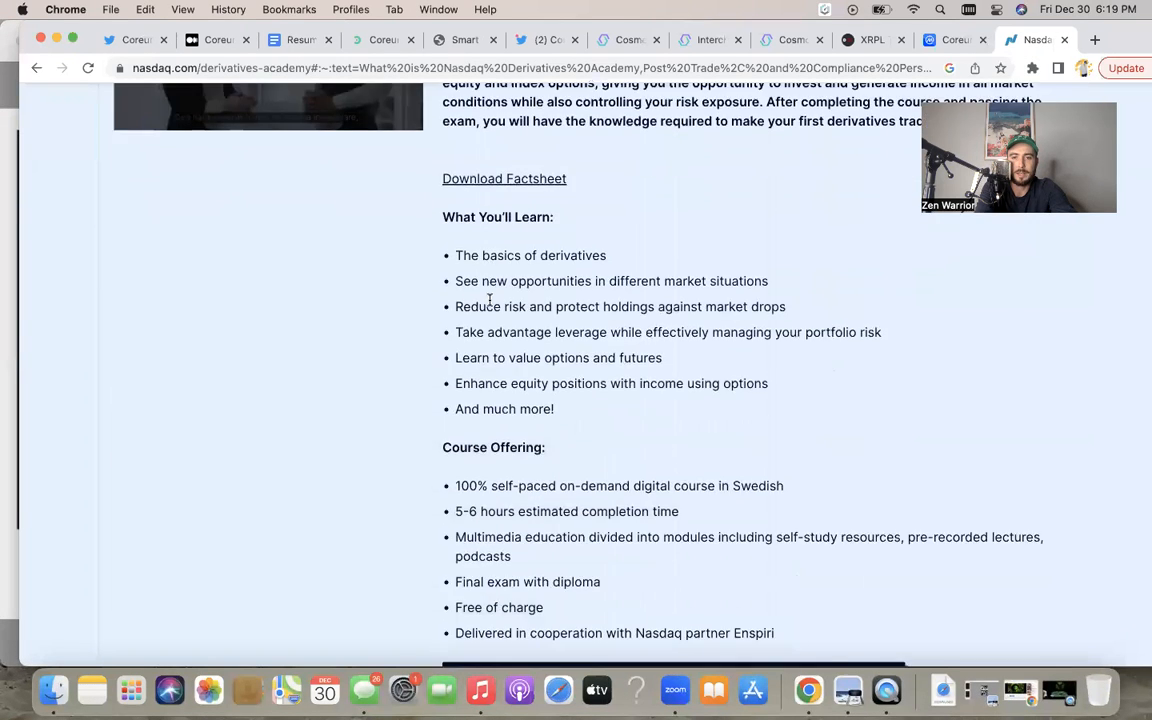
{"action": "scroll", "scroll_direction": "down", "scroll_amount": 3}
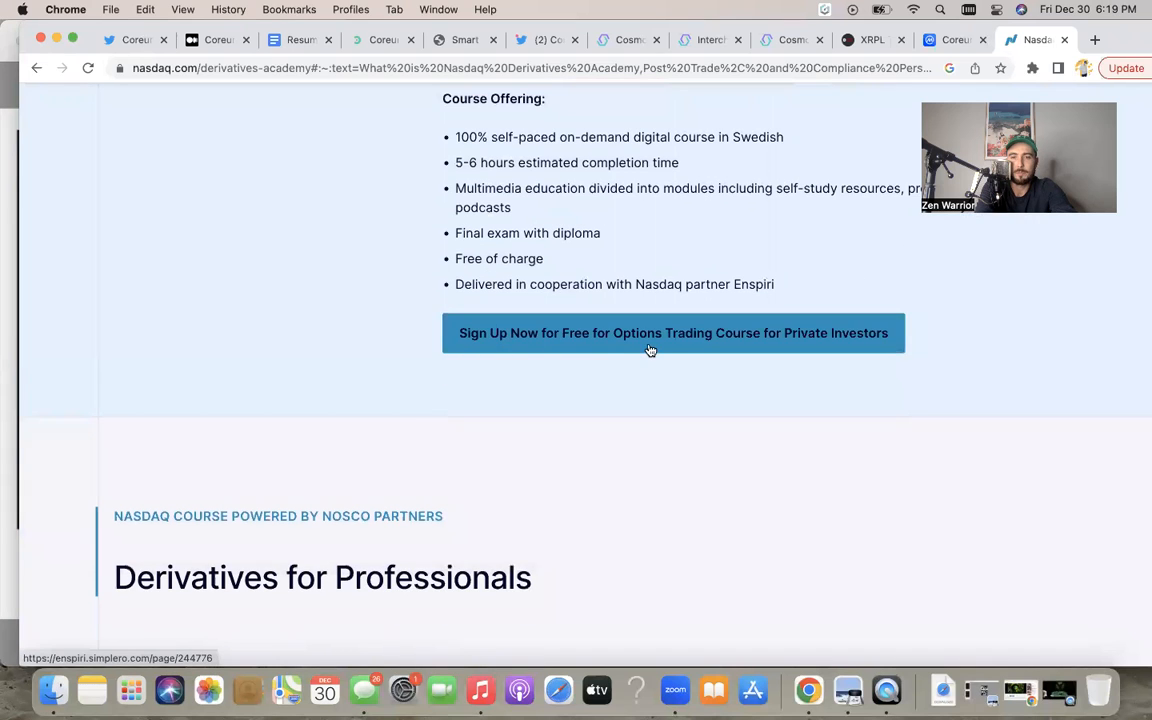
{"action": "scroll", "scroll_direction": "up", "scroll_amount": 3}
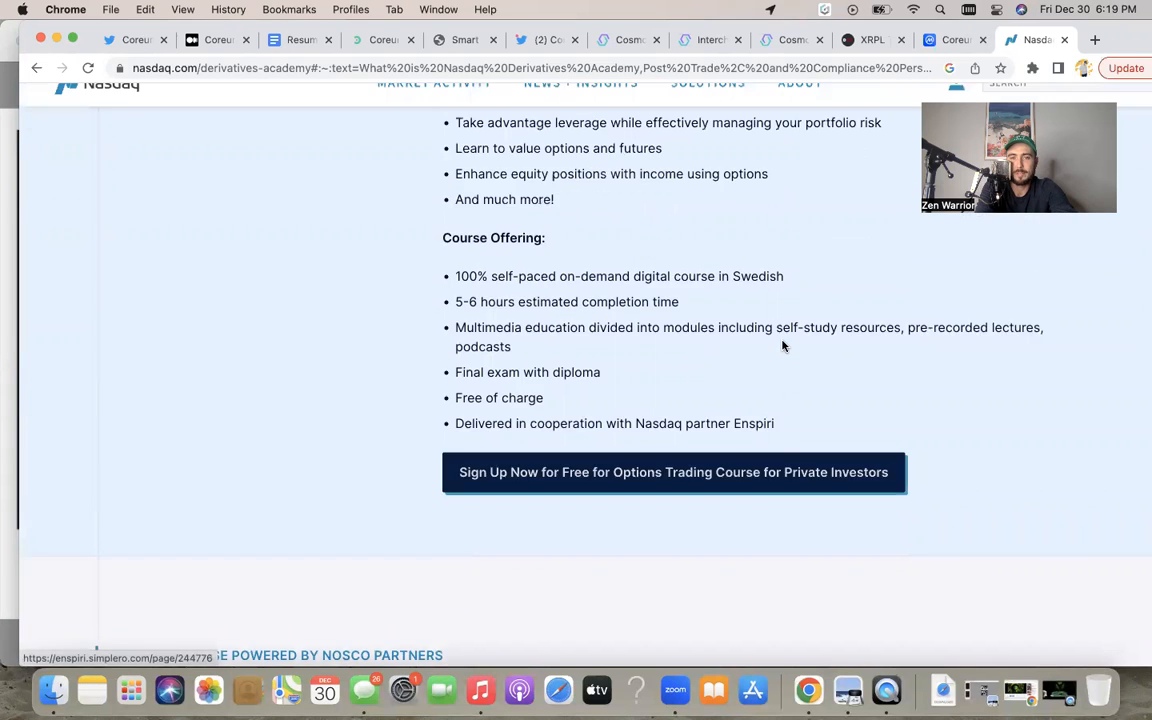
{"action": "scroll", "scroll_direction": "up", "scroll_amount": 3}
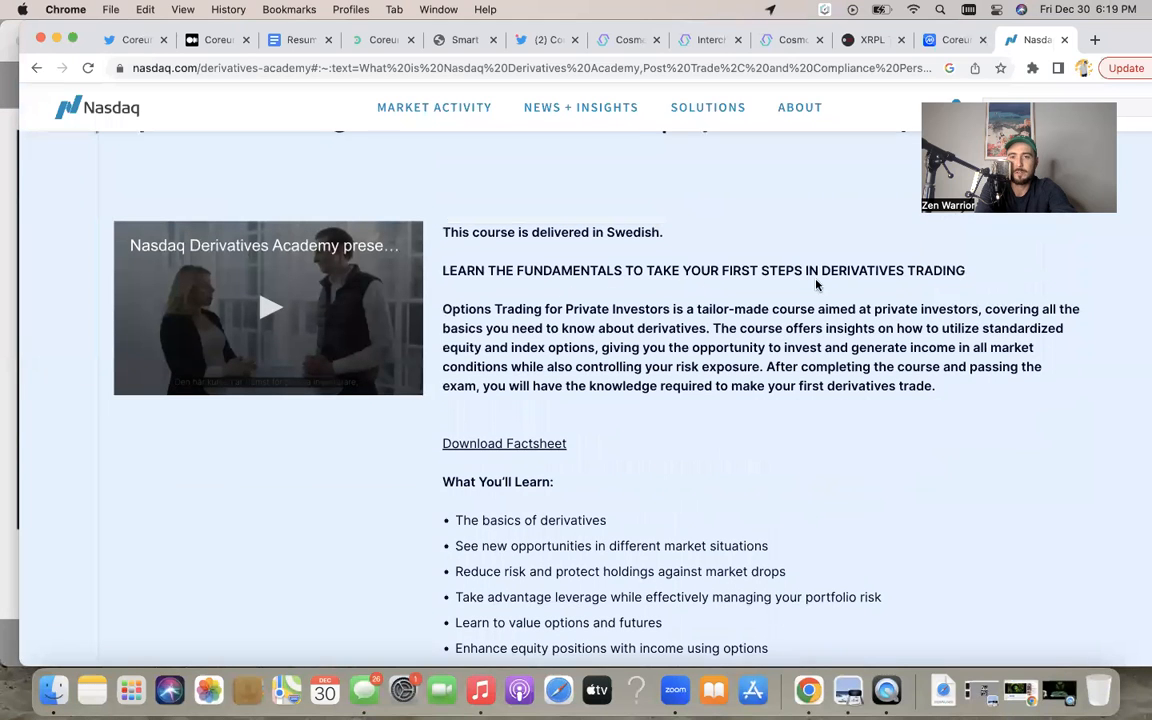
{"action": "mouse_move", "coordinate": [924, 288]}
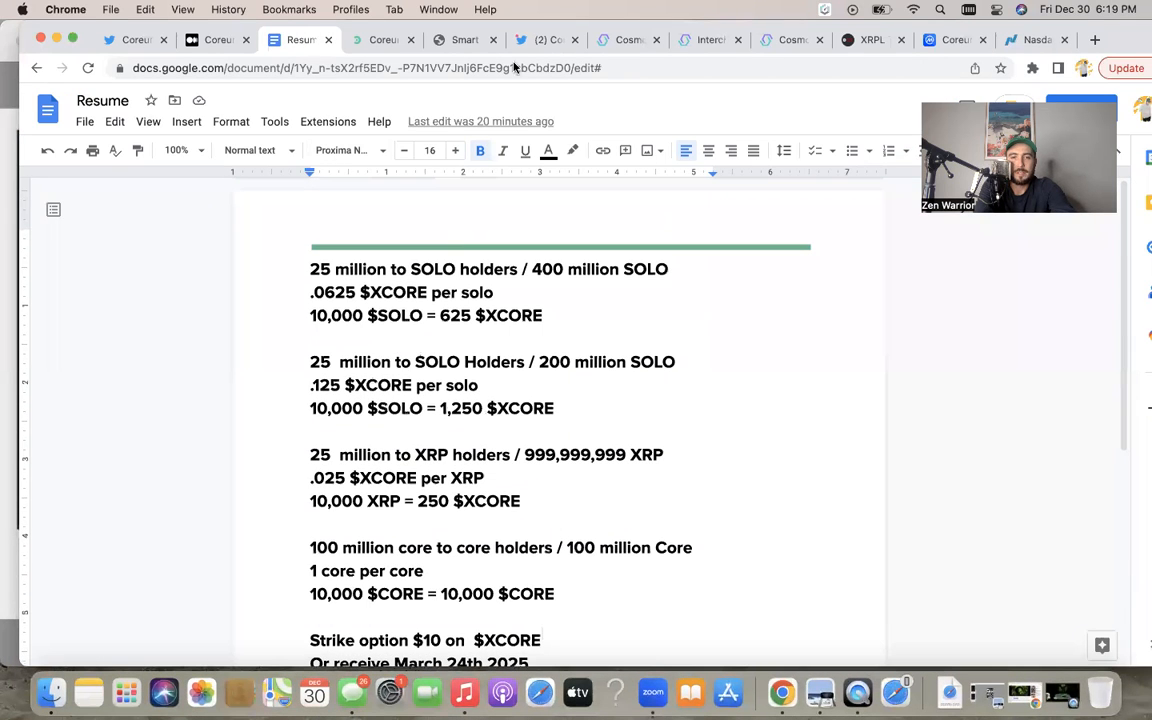
{"action": "mouse_move", "coordinate": [716, 592]}
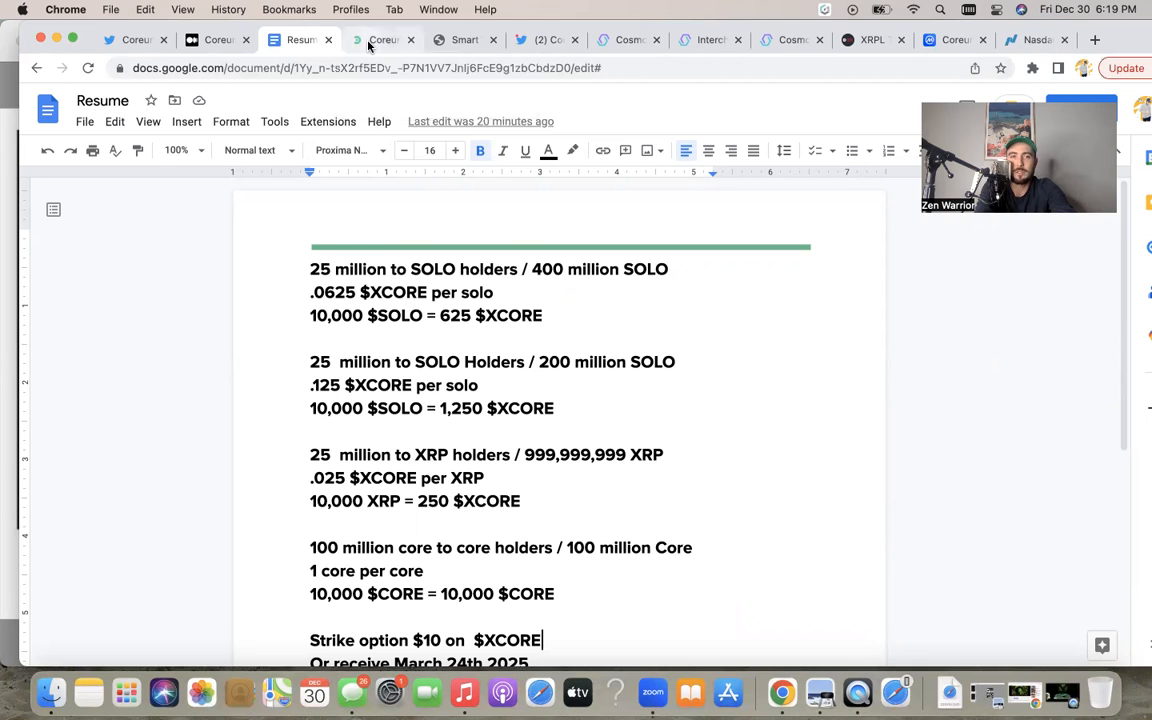
Step: Switch from the airdrop notes to the Coreum website
{"action": "left_click", "coordinate": [384, 40]}
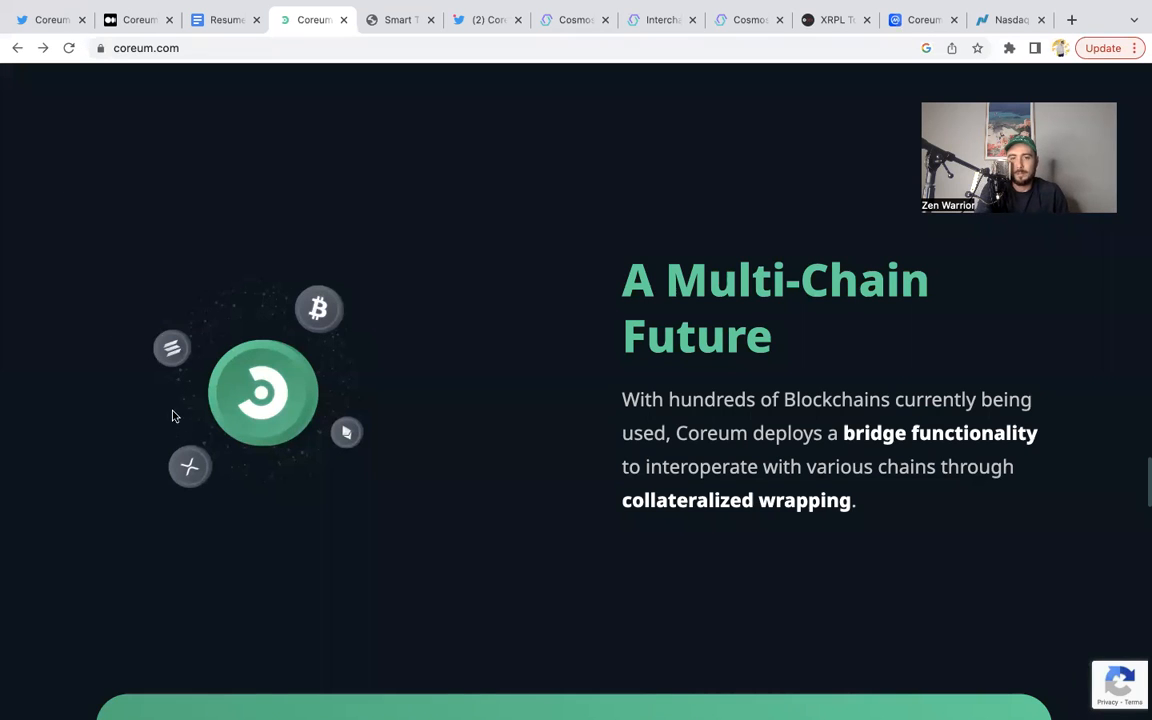
{"action": "mouse_move", "coordinate": [240, 374]}
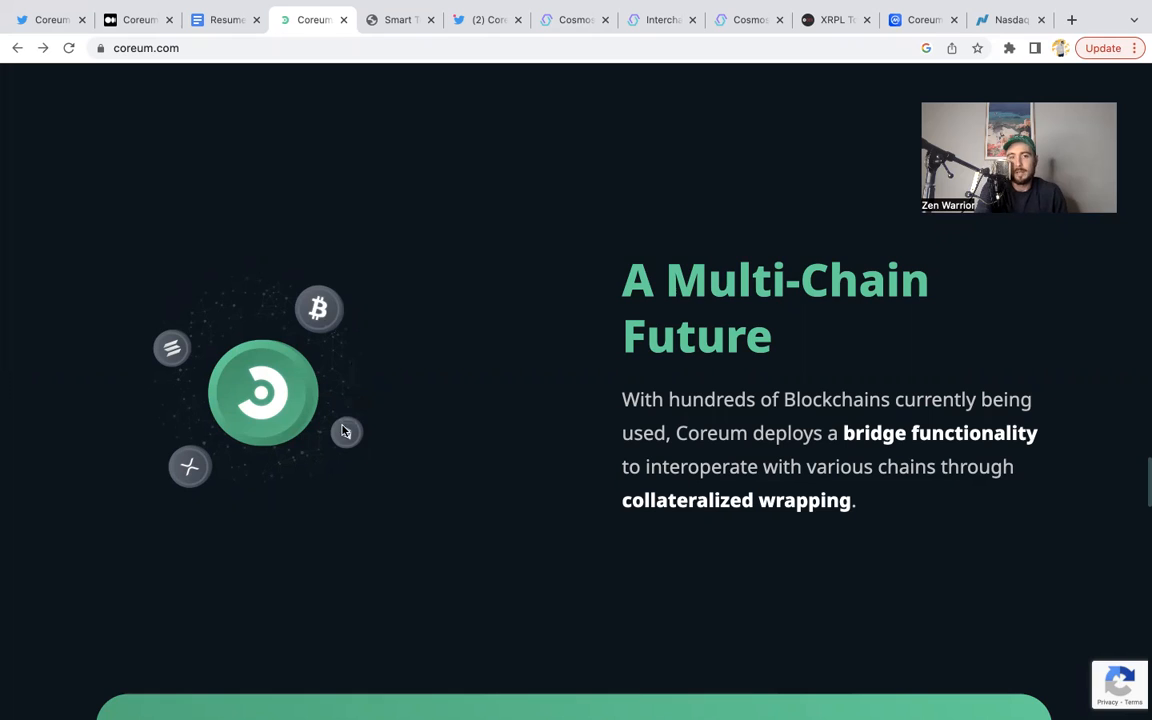
{"action": "mouse_move", "coordinate": [202, 386]}
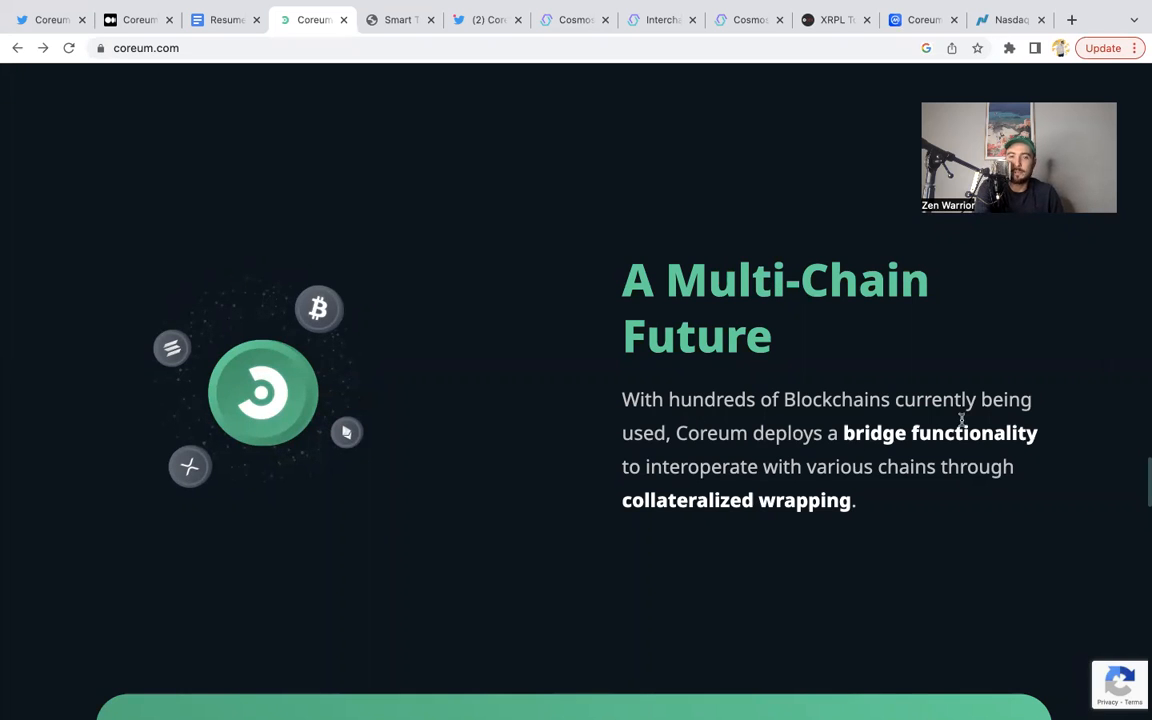
{"action": "mouse_move", "coordinate": [896, 456]}
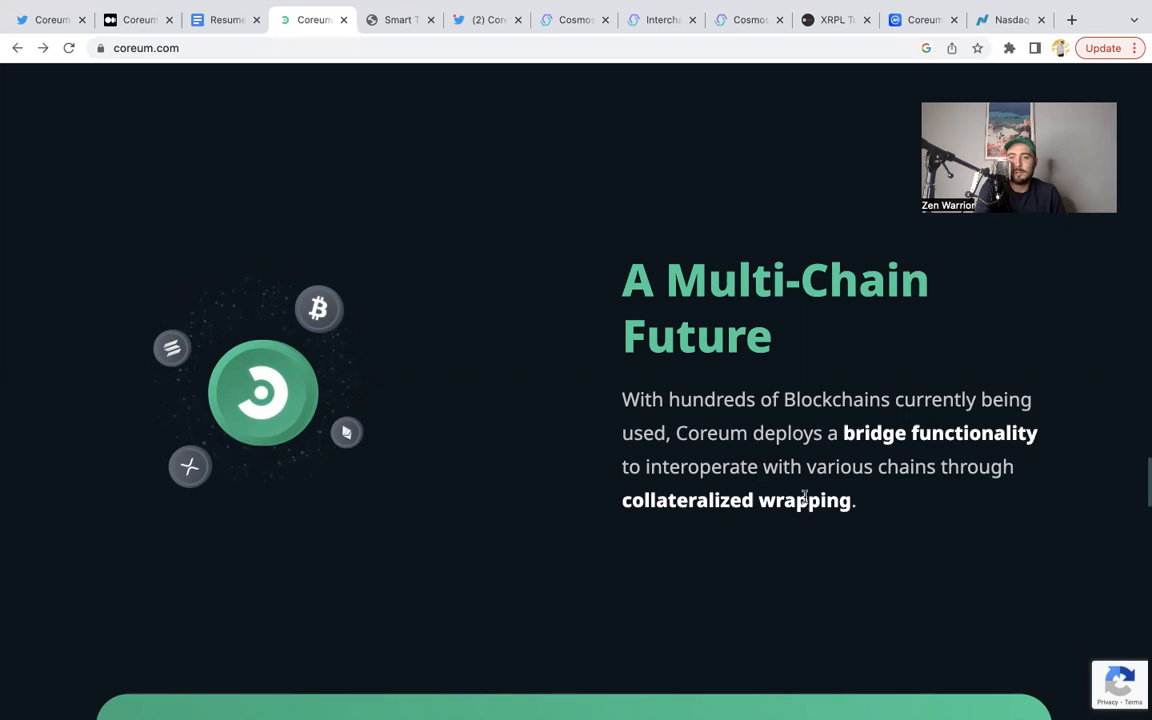
{"action": "mouse_move", "coordinate": [958, 472]}
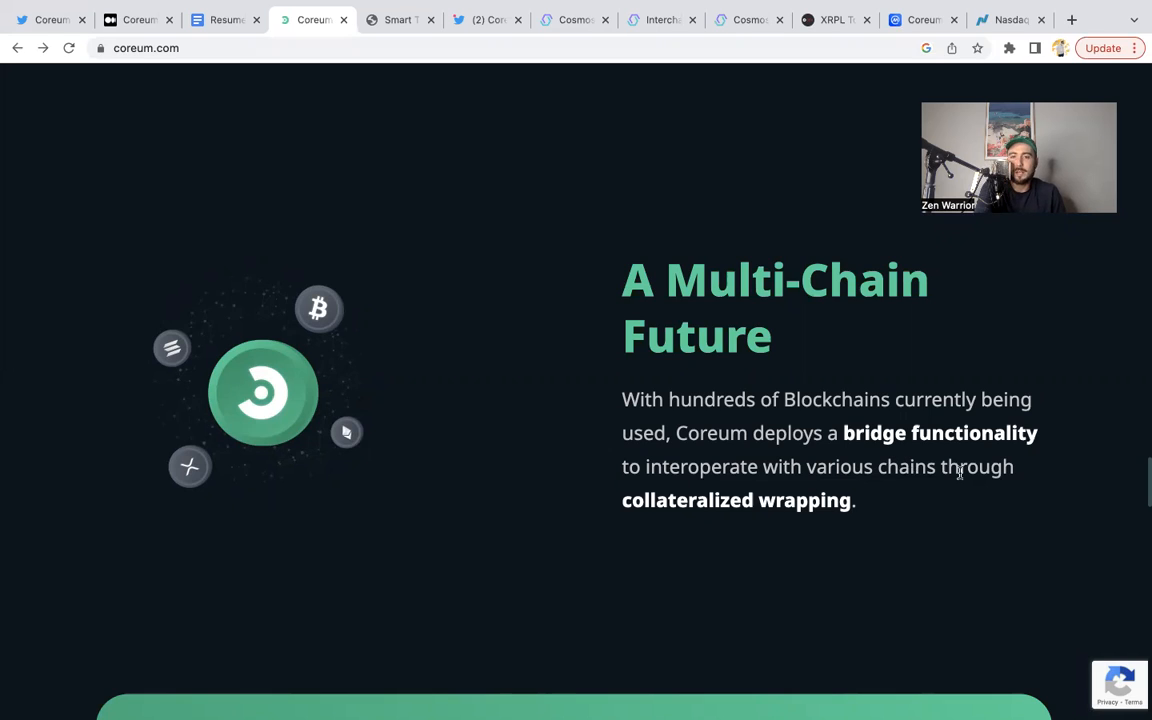
{"action": "mouse_move", "coordinate": [788, 510]}
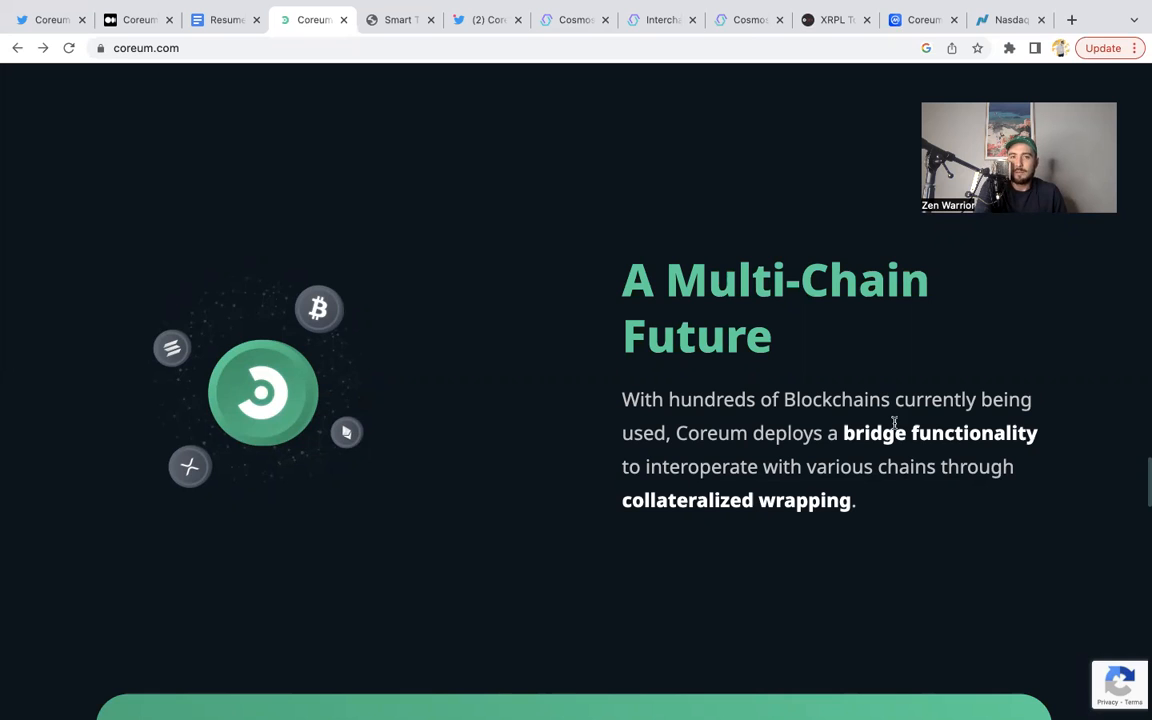
Step: Switch from Coreum's multi-chain bridge section to the Smart Tokens technical paper
{"action": "left_click", "coordinate": [398, 20]}
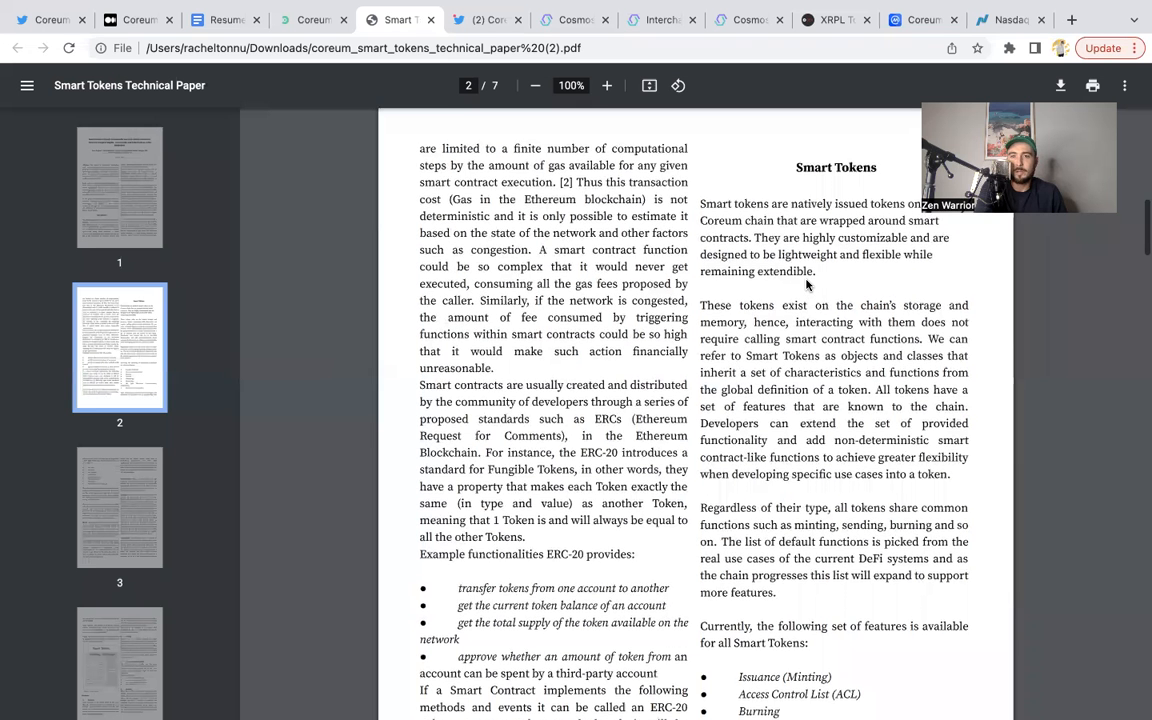
Step: Read page 2 of the Smart Tokens paper, then move to Coreum's Cosmostation tweet
{"action": "scroll", "scroll_direction": "down", "scroll_amount": 3}
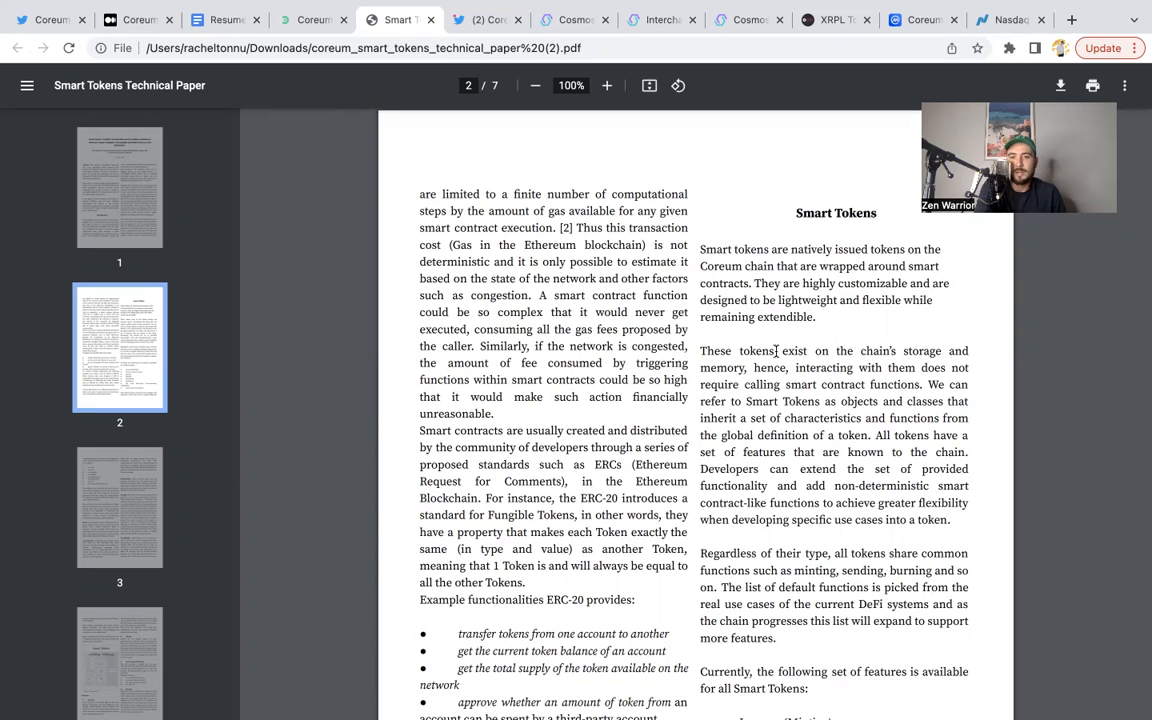
{"action": "scroll", "scroll_direction": "down", "scroll_amount": 3}
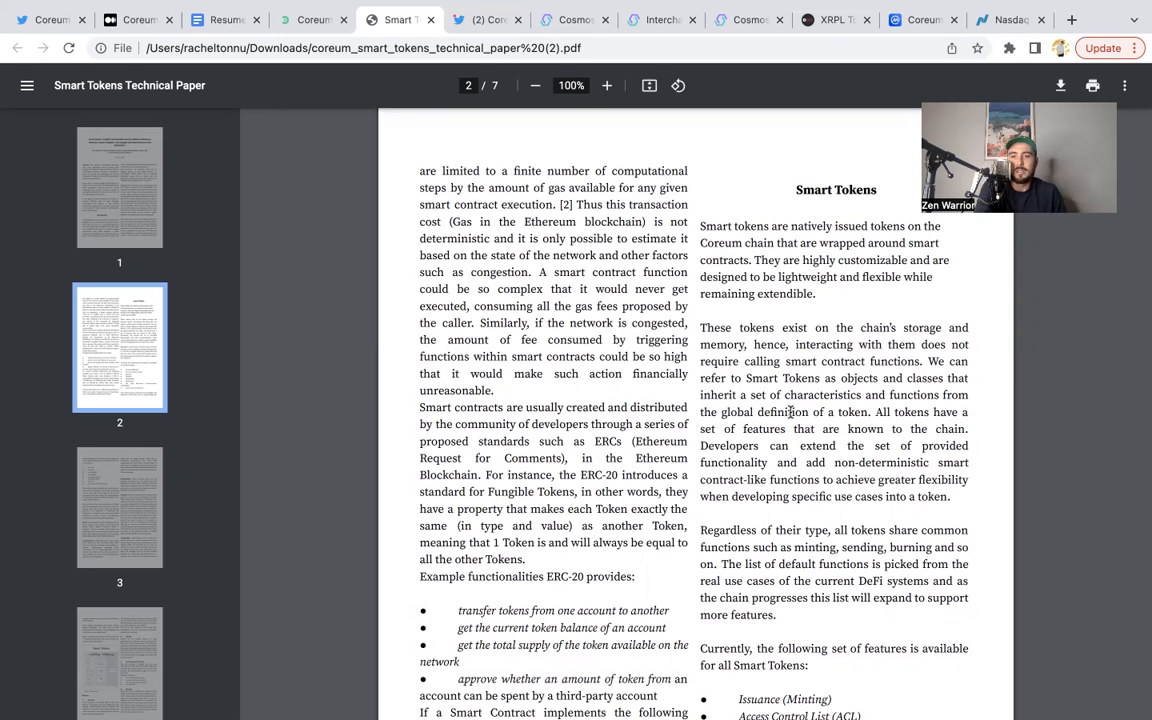
{"action": "scroll", "scroll_direction": "down", "scroll_amount": 3}
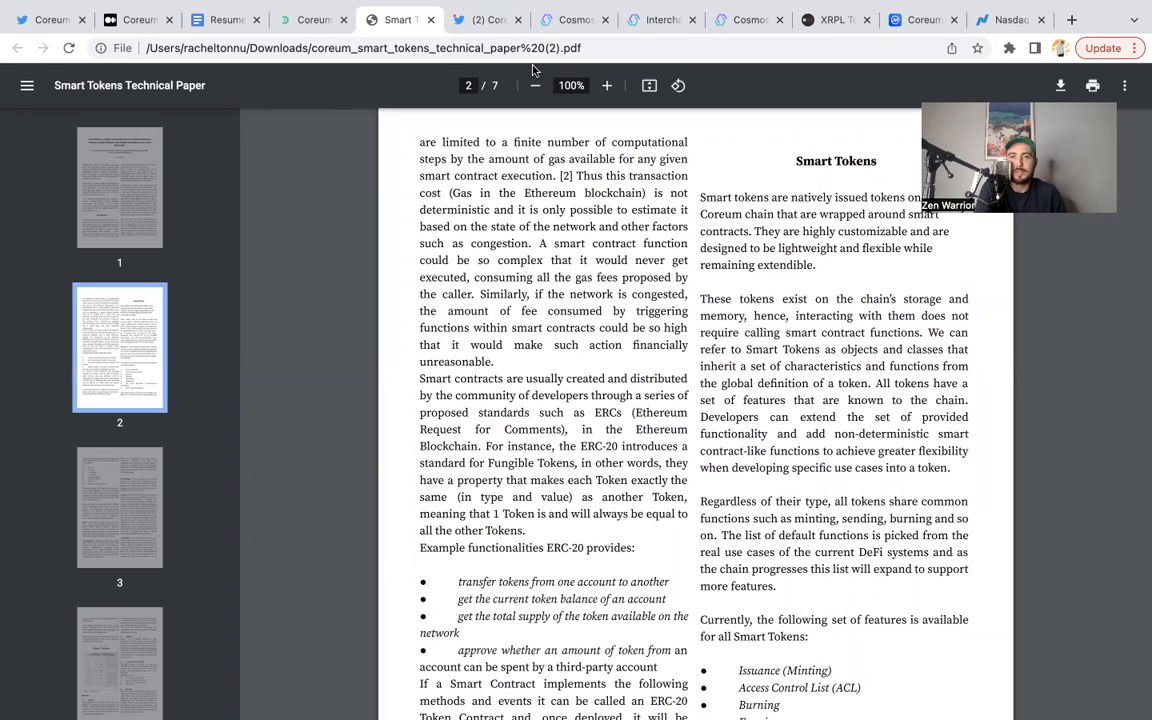
{"action": "left_click", "coordinate": [488, 20]}
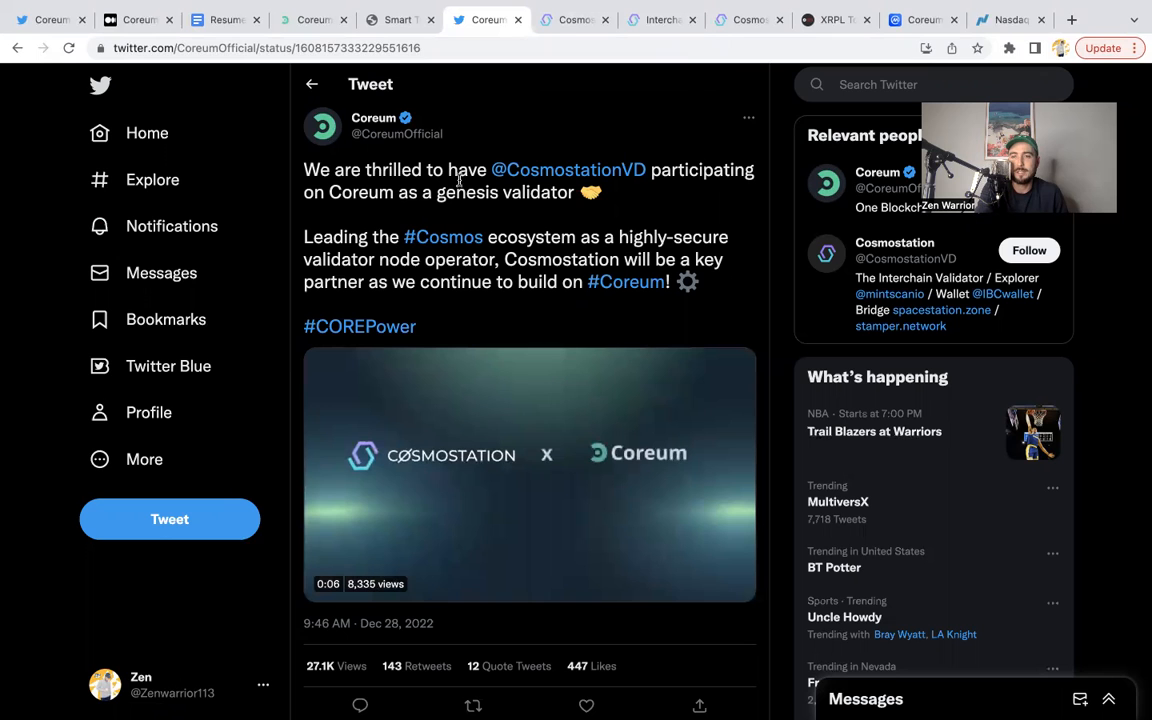
Step: Switch from Coreum's genesis-validator tweet to the Cosmostation website
{"action": "left_click", "coordinate": [572, 20]}
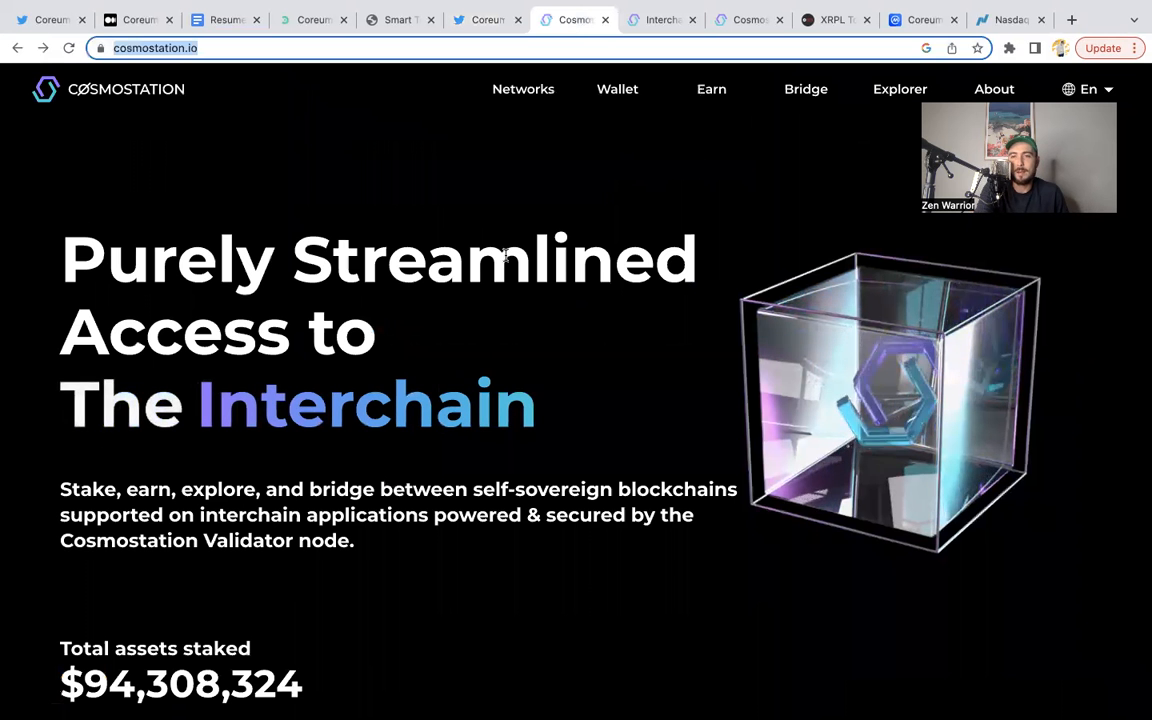
Step: Select the Wallet item in Cosmostation's top navigation
{"action": "left_click", "coordinate": [616, 88]}
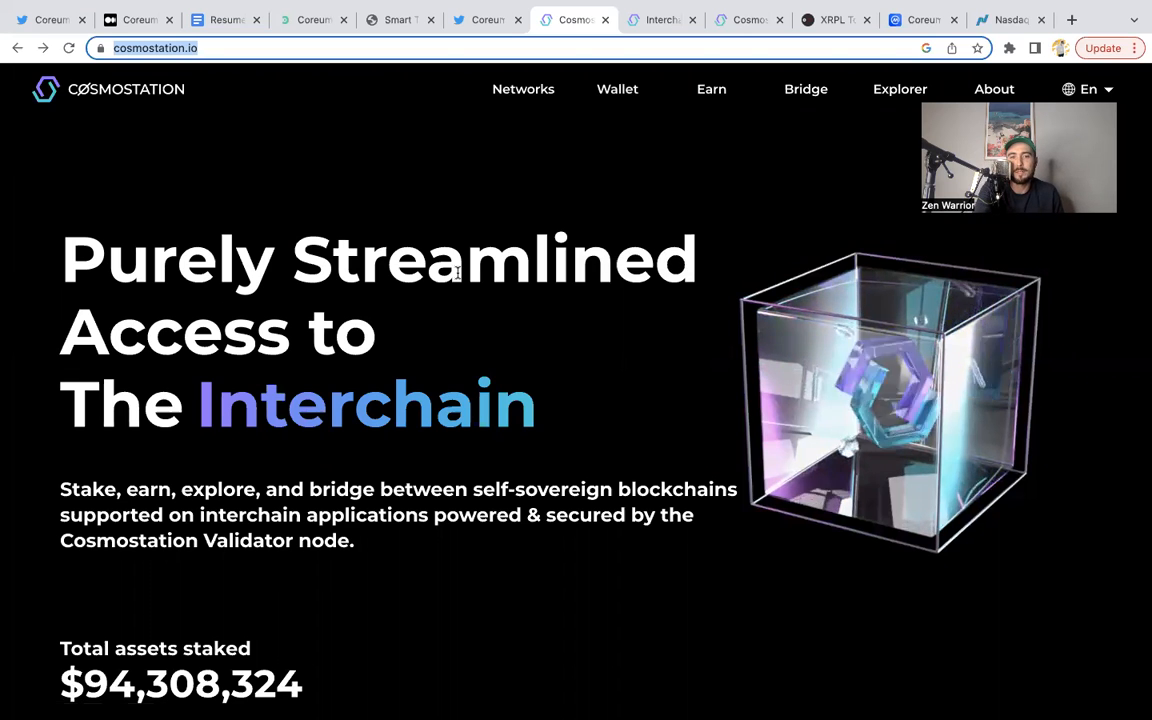
{"action": "mouse_move", "coordinate": [110, 148]}
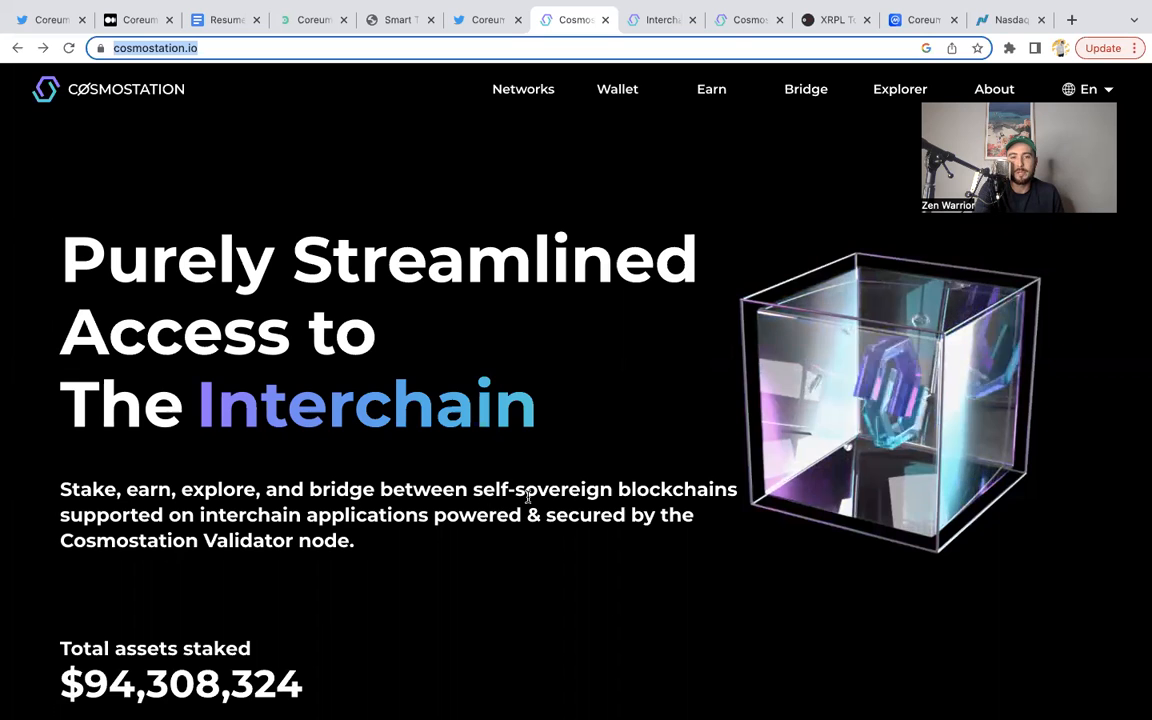
{"action": "mouse_move", "coordinate": [388, 540]}
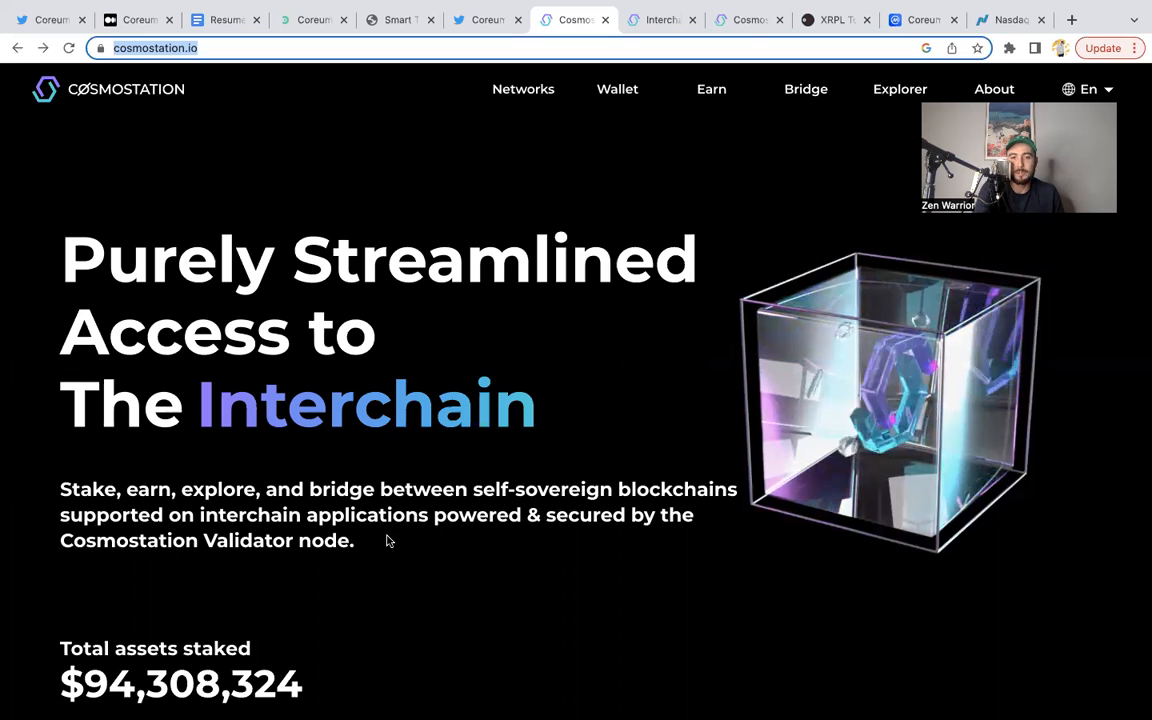
{"action": "mouse_move", "coordinate": [308, 580]}
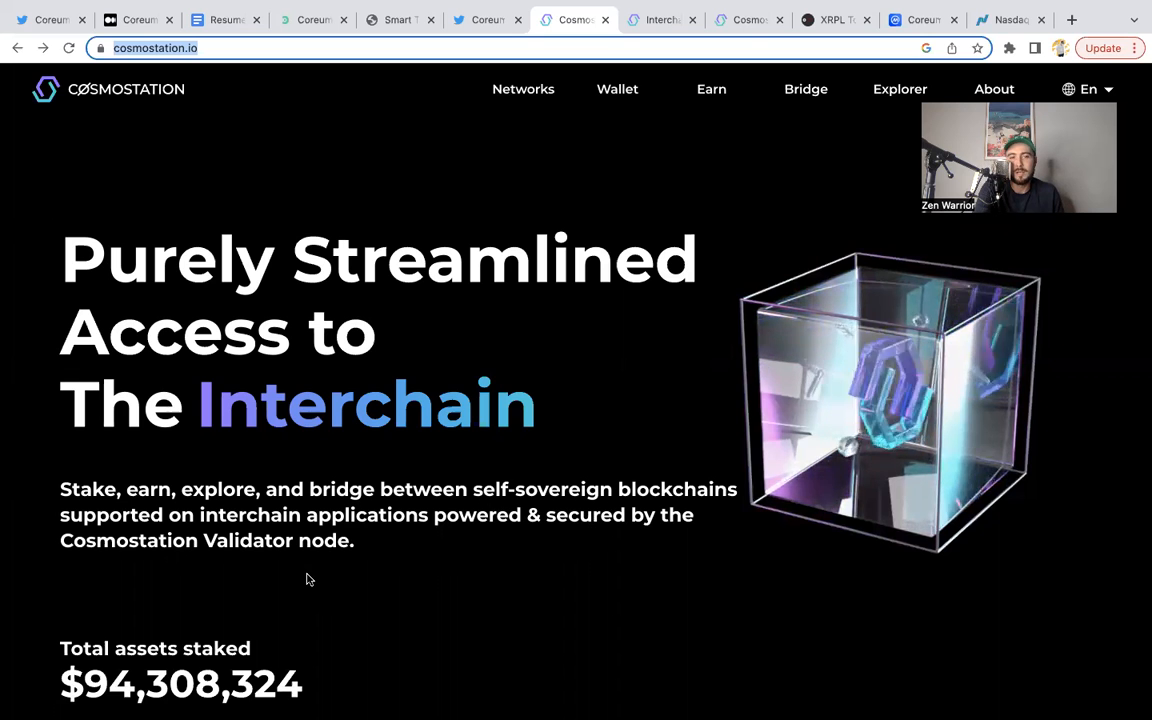
{"action": "mouse_move", "coordinate": [296, 576]}
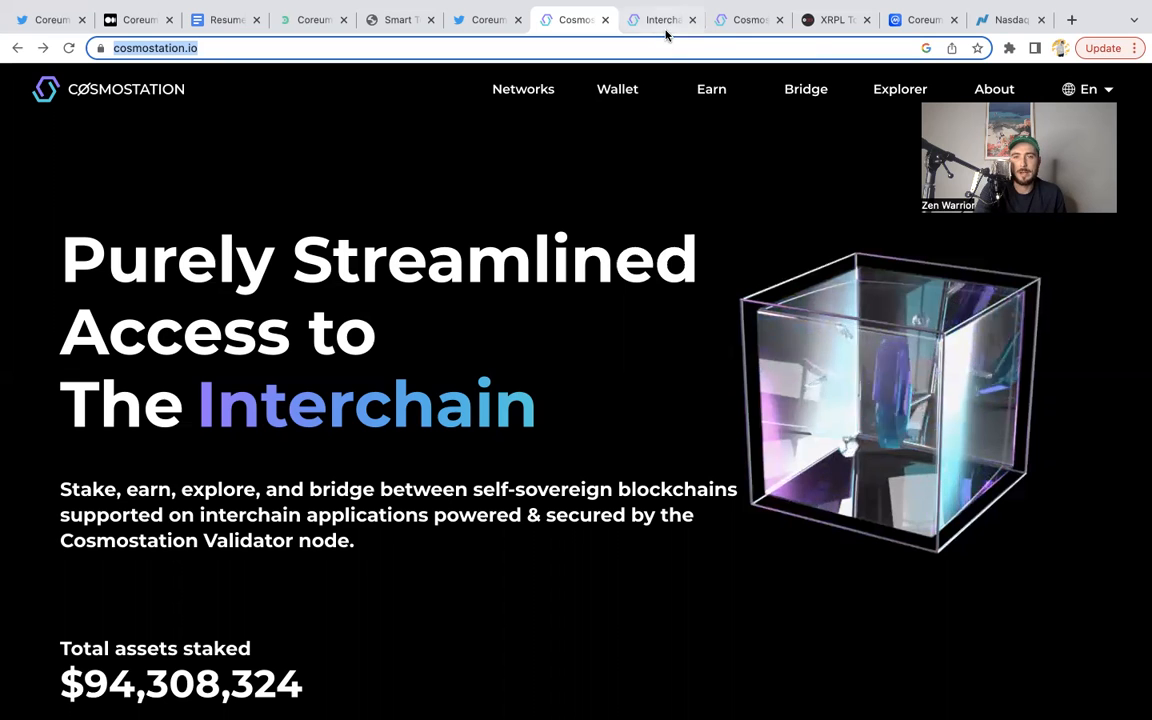
{"action": "mouse_move", "coordinate": [662, 20]}
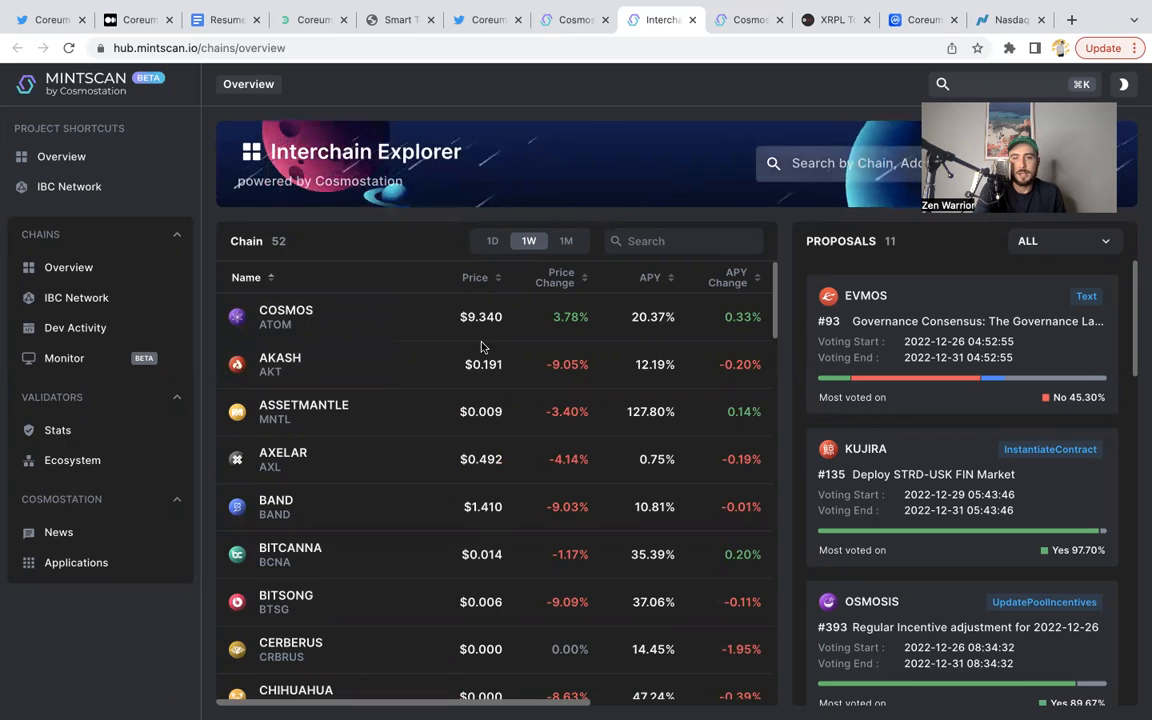
{"action": "mouse_move", "coordinate": [364, 412]}
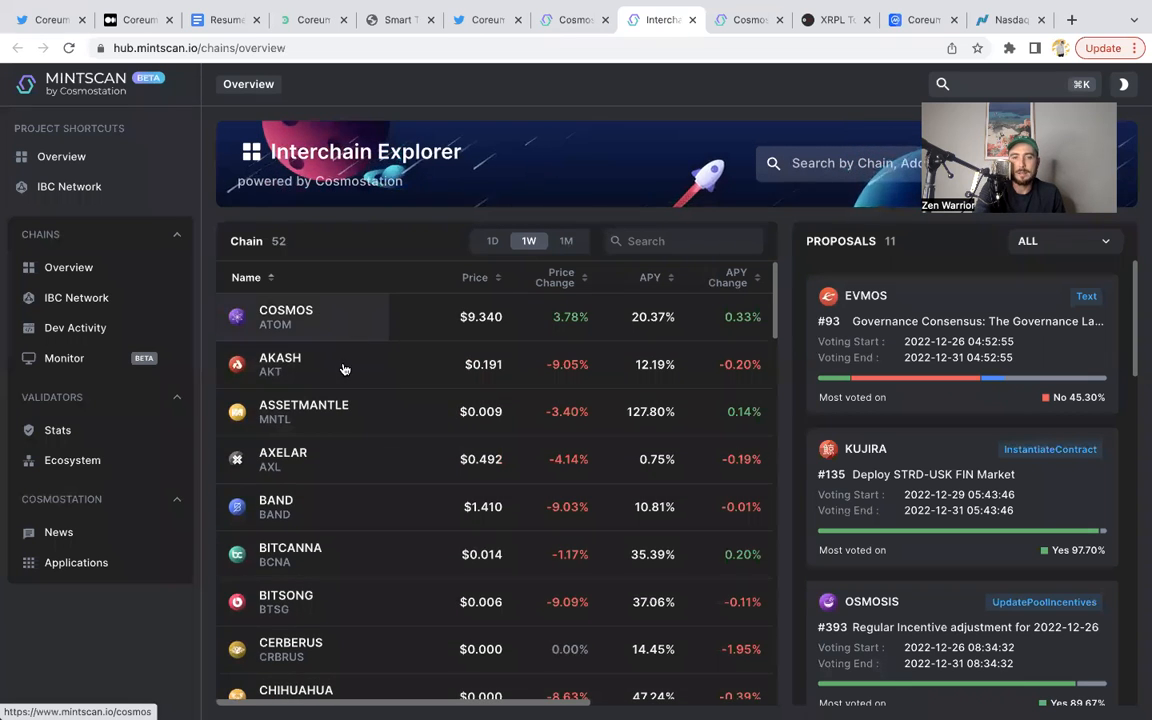
Step: Browse Mintscan's chain list with prices and APYs, then move to Cosmostation's What we do page
{"action": "scroll", "scroll_direction": "down", "scroll_amount": 3}
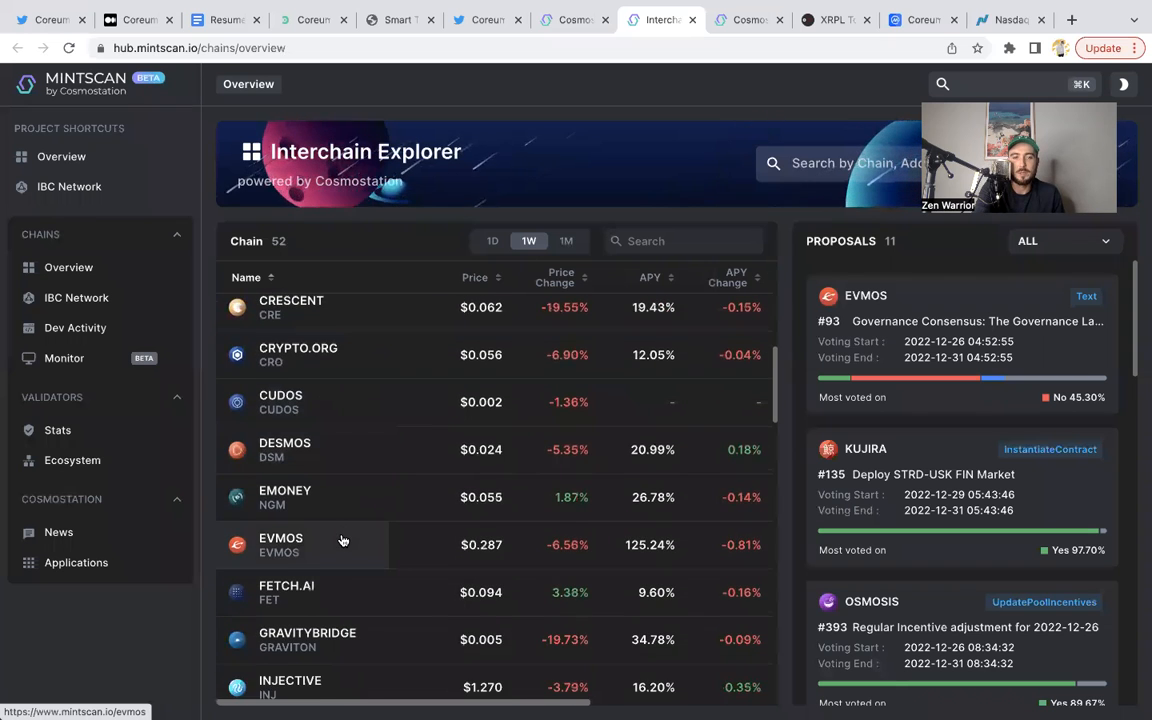
{"action": "scroll", "scroll_direction": "down", "scroll_amount": 3}
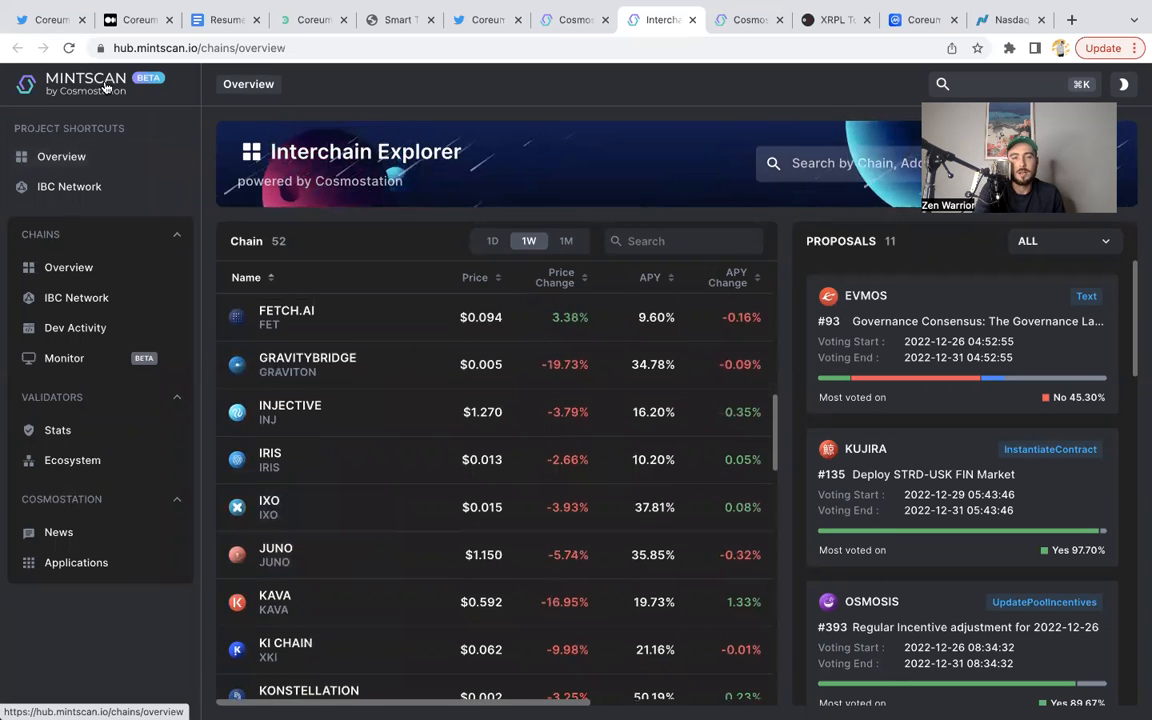
{"action": "mouse_move", "coordinate": [624, 8]}
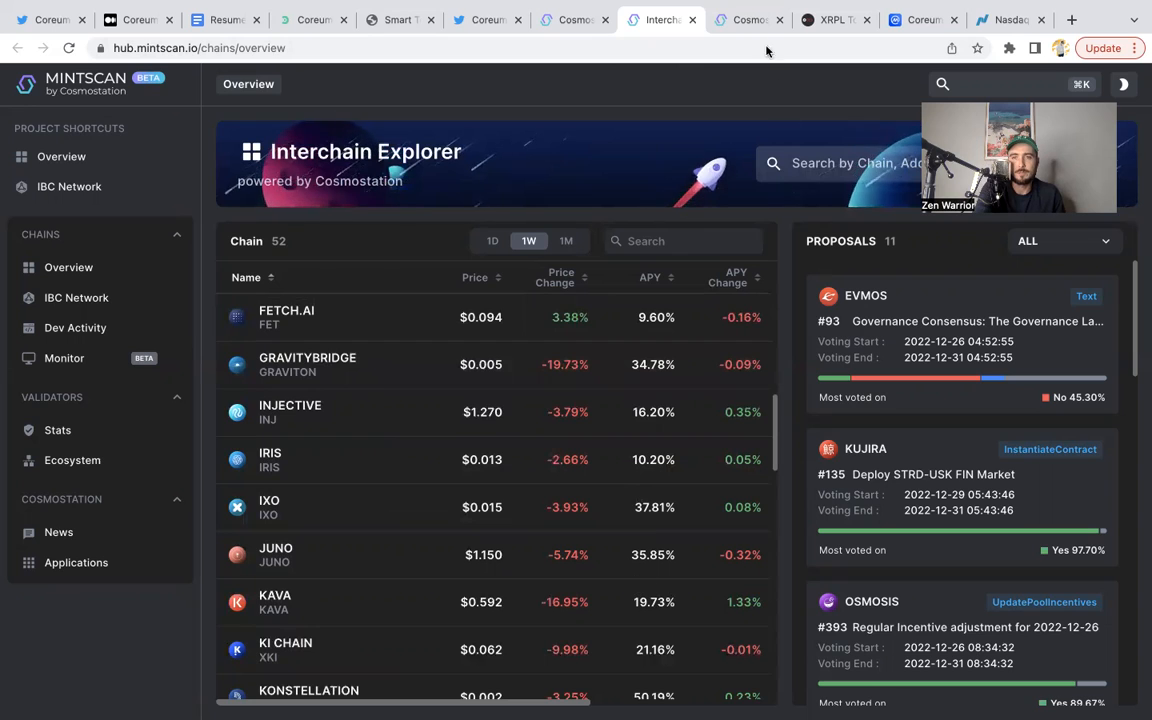
{"action": "left_click", "coordinate": [748, 20]}
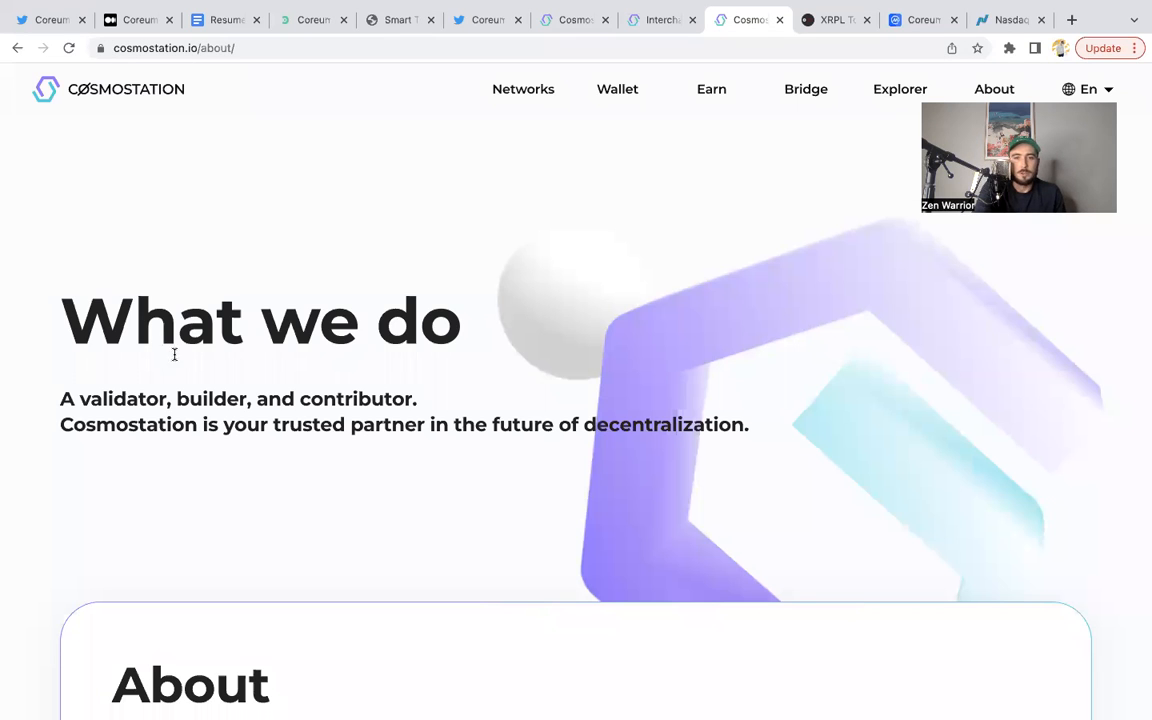
Step: Go to the Mobile Wallet page from the Wallet navigation menu
{"action": "left_click", "coordinate": [616, 88]}
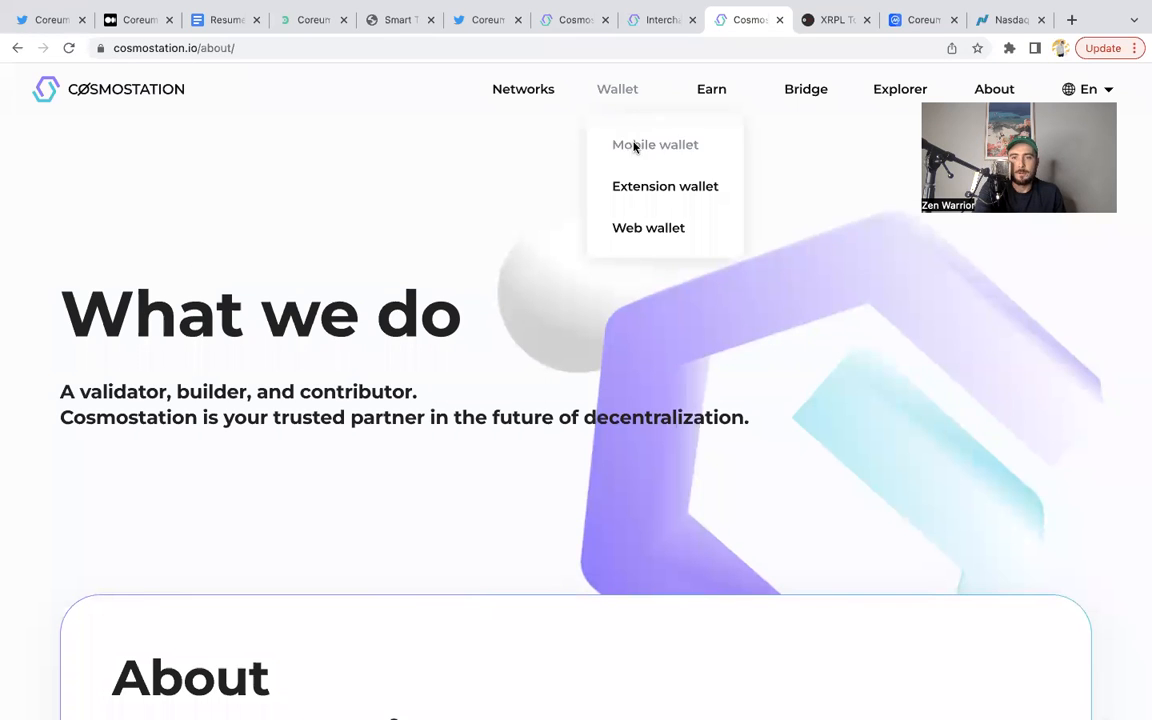
{"action": "left_click", "coordinate": [656, 144]}
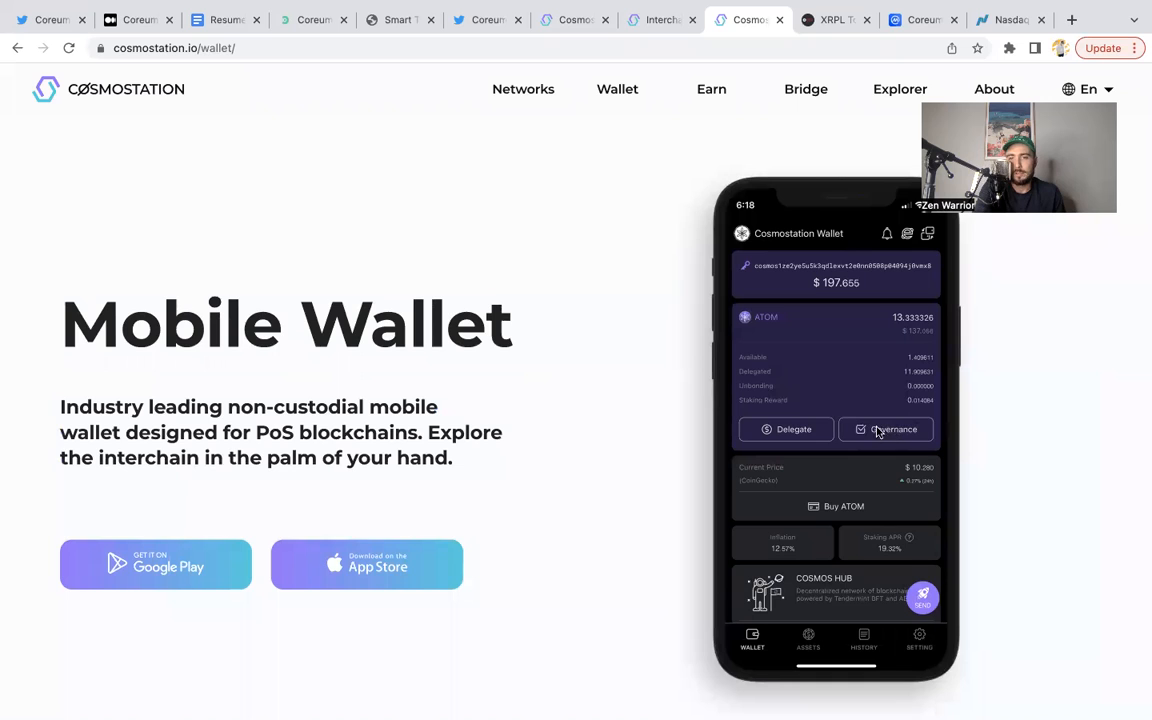
{"action": "mouse_move", "coordinate": [528, 390]}
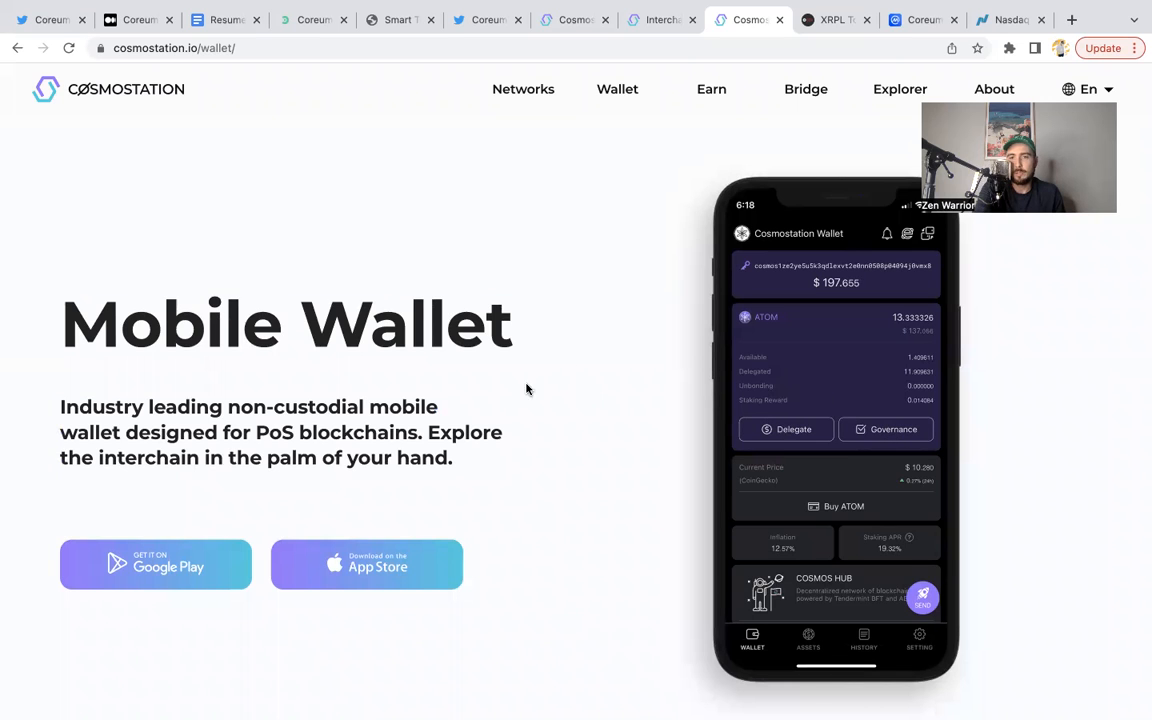
{"action": "mouse_move", "coordinate": [692, 384]}
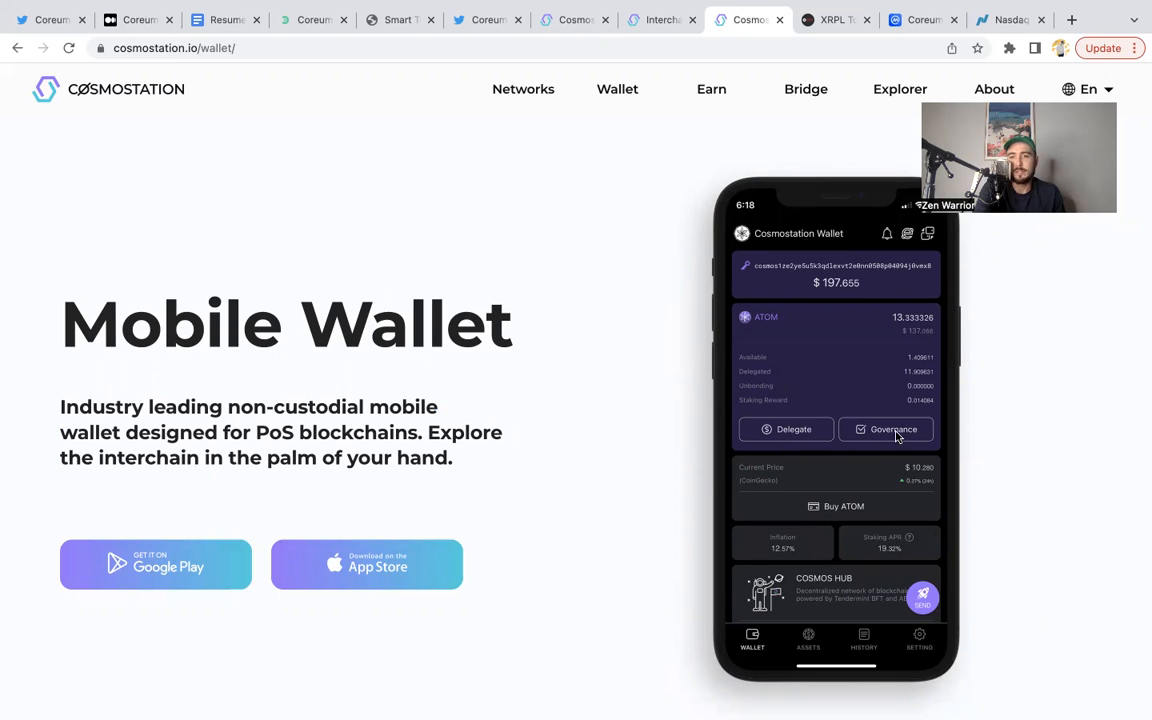
{"action": "mouse_move", "coordinate": [690, 410]}
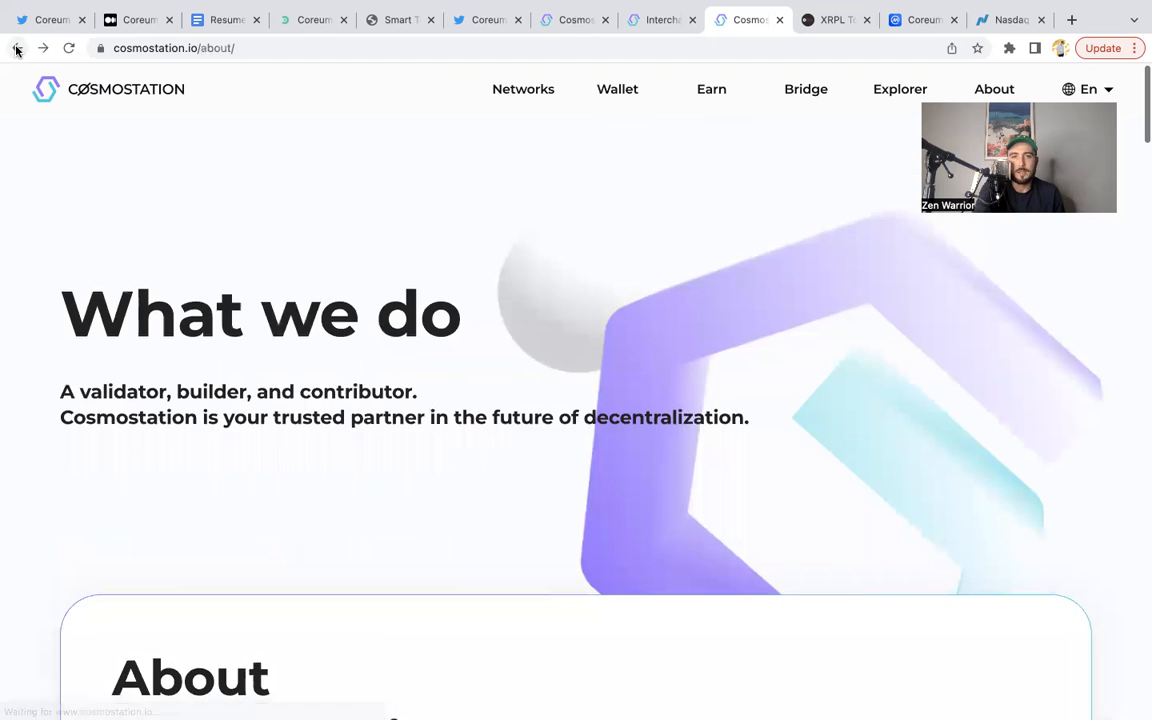
Step: Scroll the About page past 'About Cosmostation' through the full Our Partners logo grid
{"action": "scroll", "scroll_direction": "down", "scroll_amount": 3}
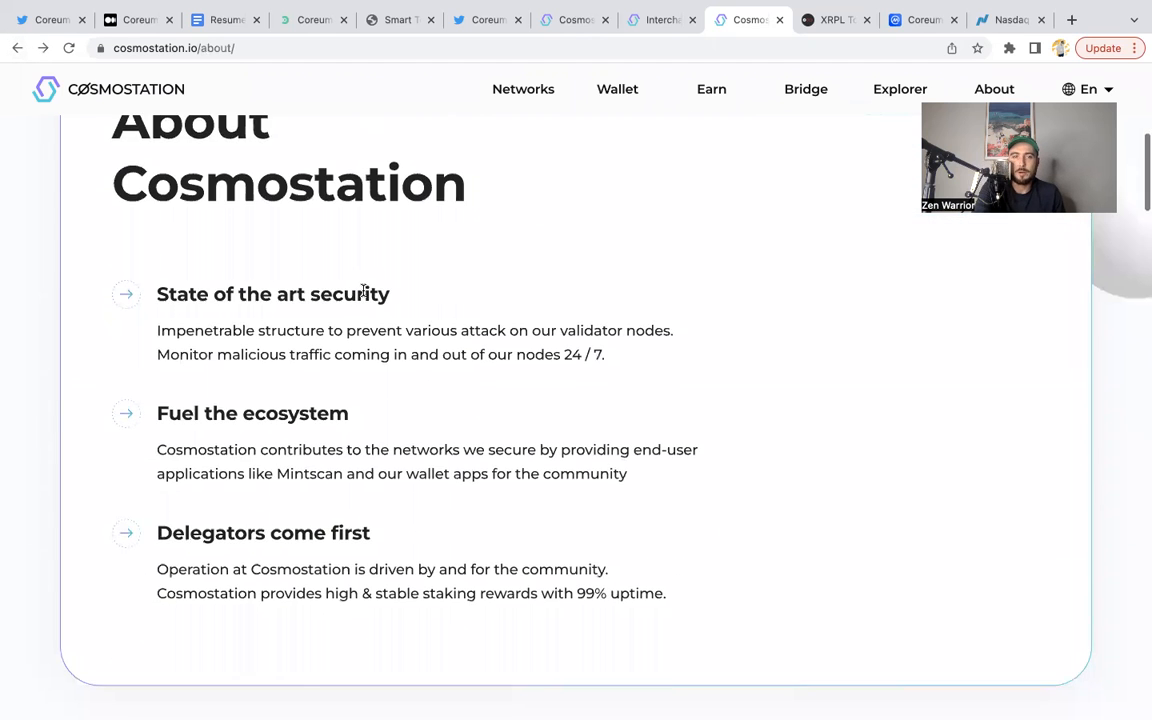
{"action": "scroll", "scroll_direction": "down", "scroll_amount": 3}
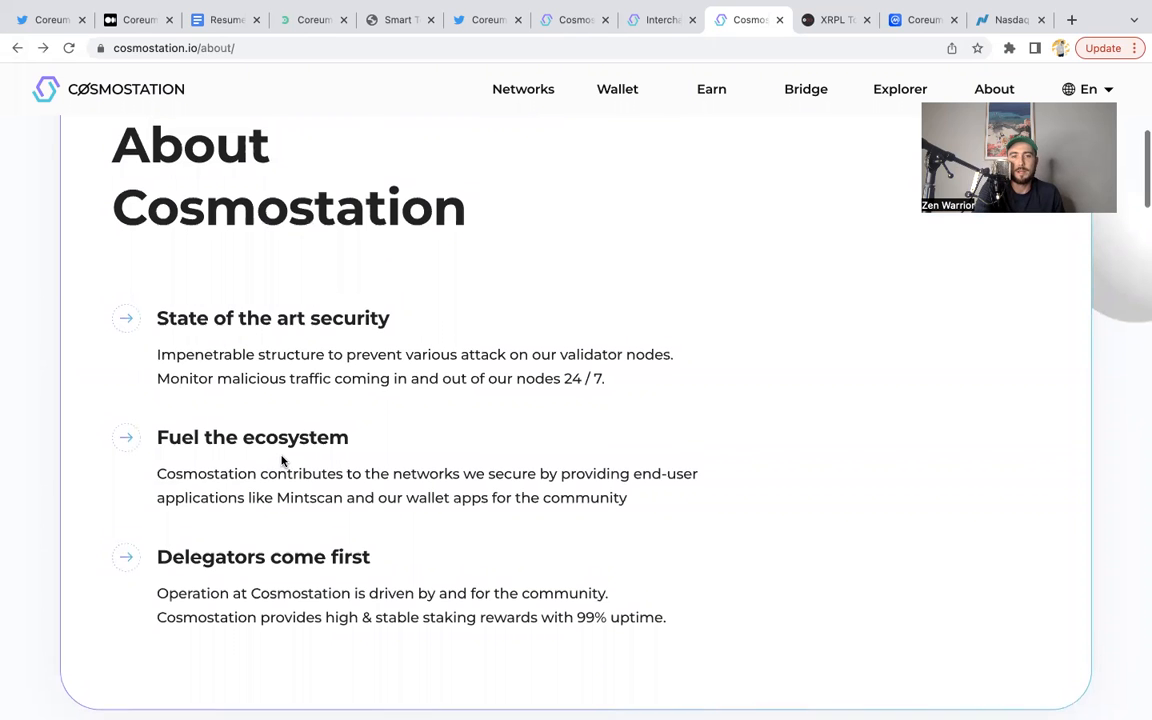
{"action": "scroll", "scroll_direction": "down", "scroll_amount": 3}
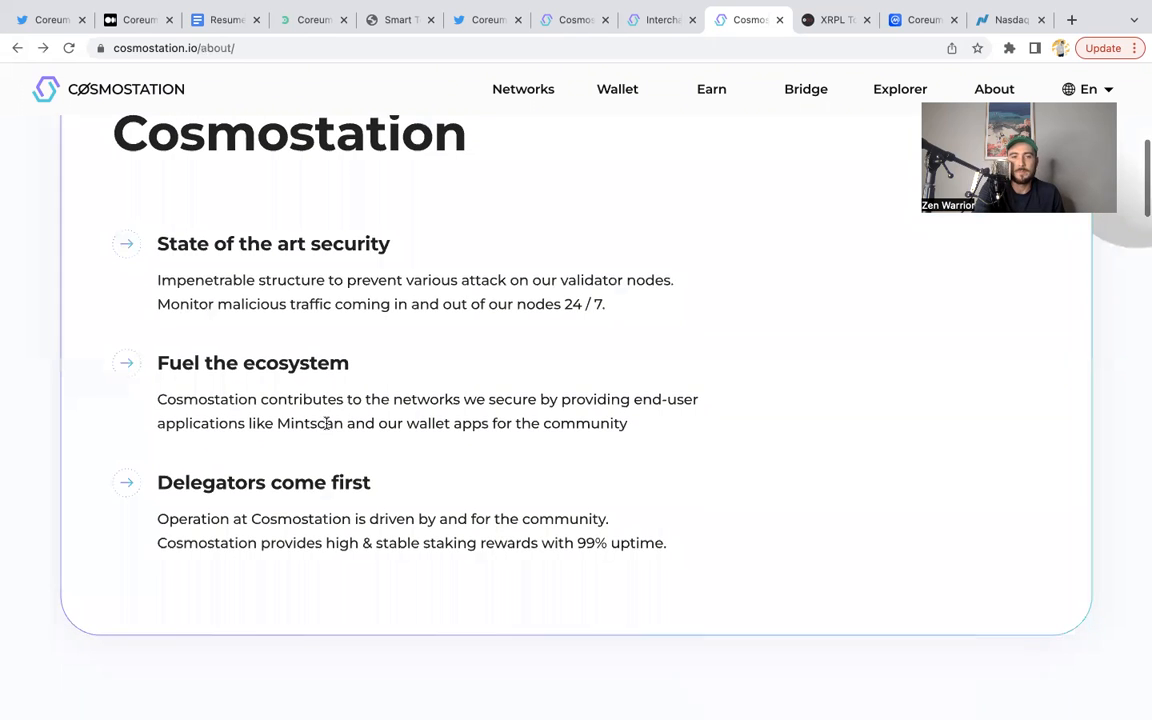
{"action": "scroll", "scroll_direction": "down", "scroll_amount": 3}
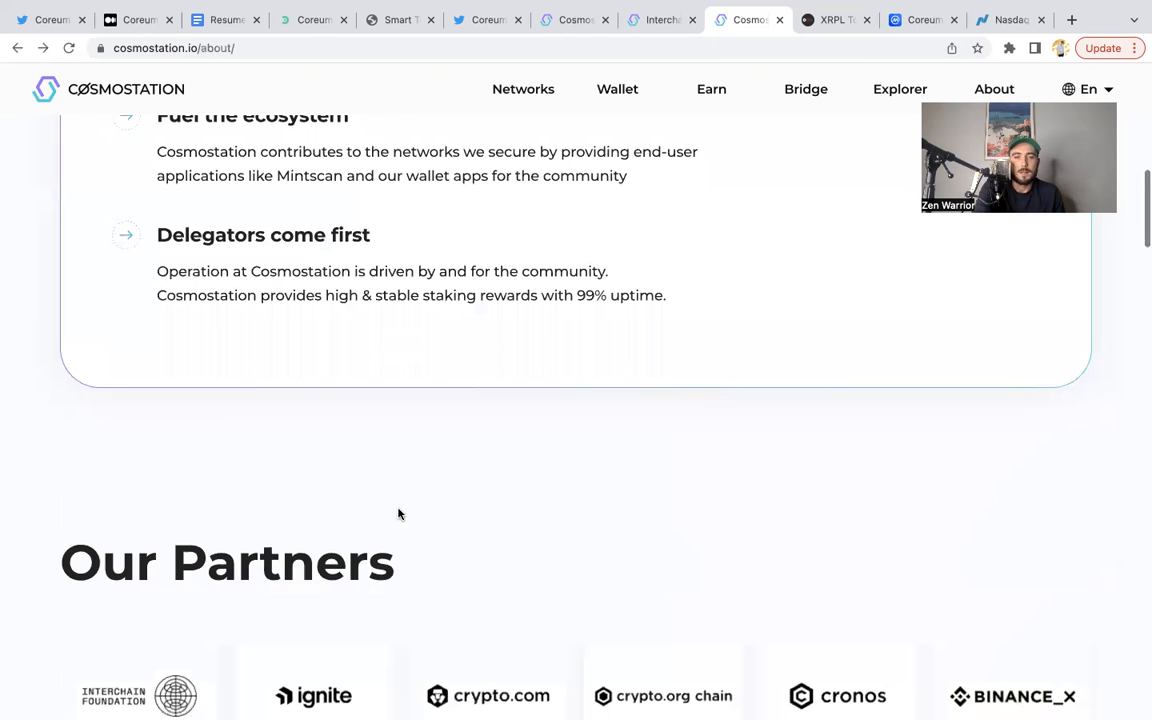
{"action": "scroll", "scroll_direction": "down", "scroll_amount": 3}
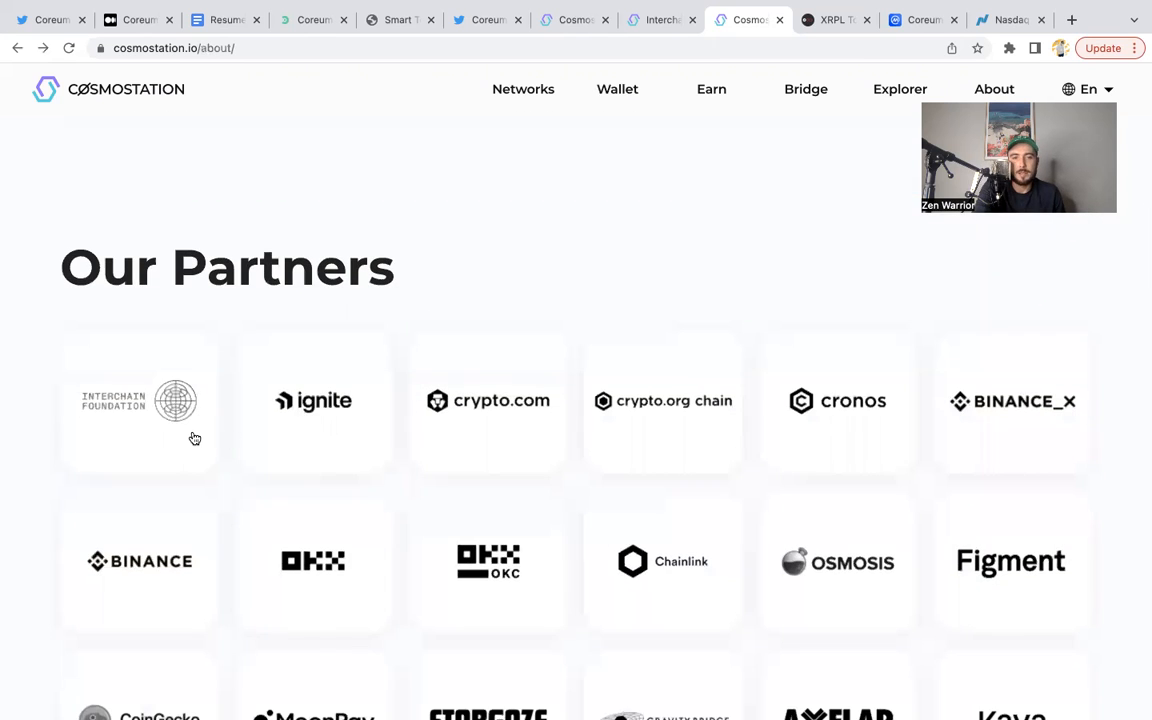
{"action": "mouse_move", "coordinate": [512, 422]}
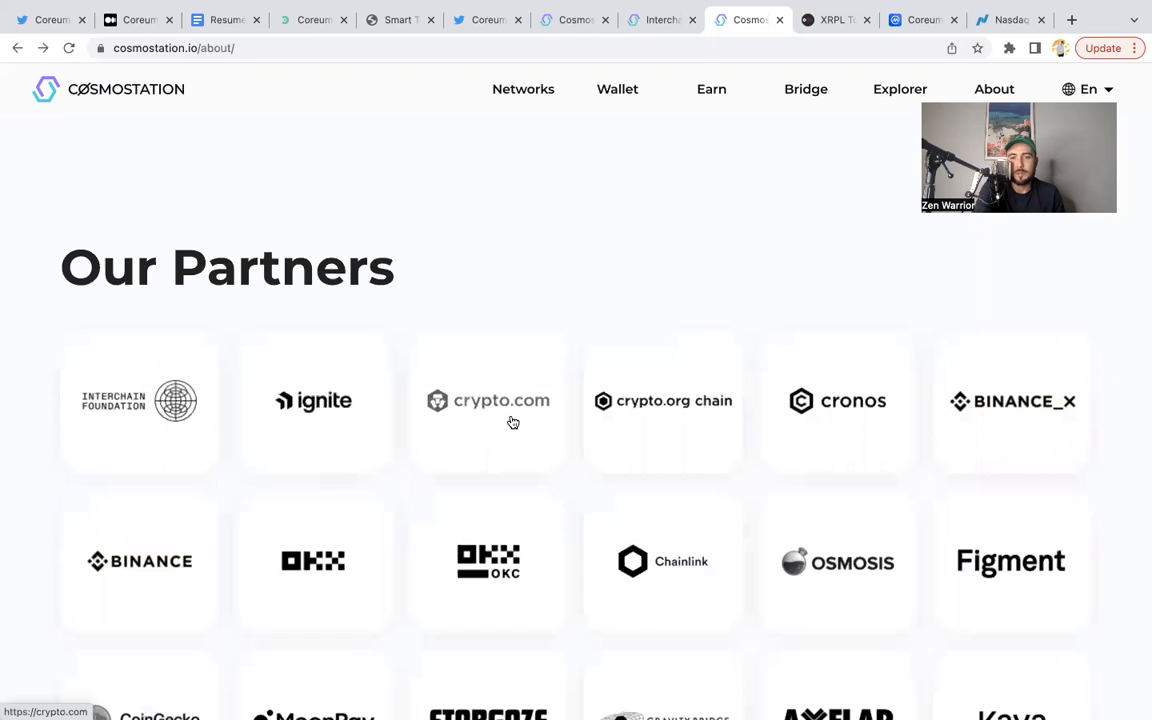
{"action": "scroll", "scroll_direction": "down", "scroll_amount": 3}
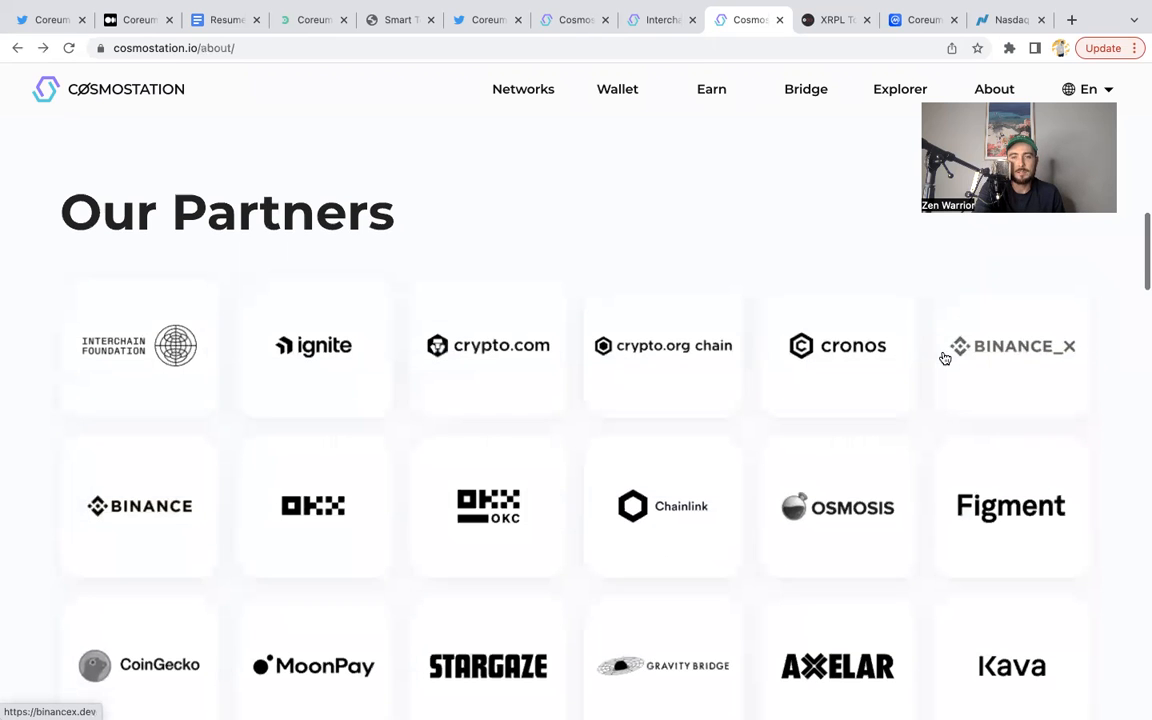
{"action": "scroll", "scroll_direction": "down", "scroll_amount": 3}
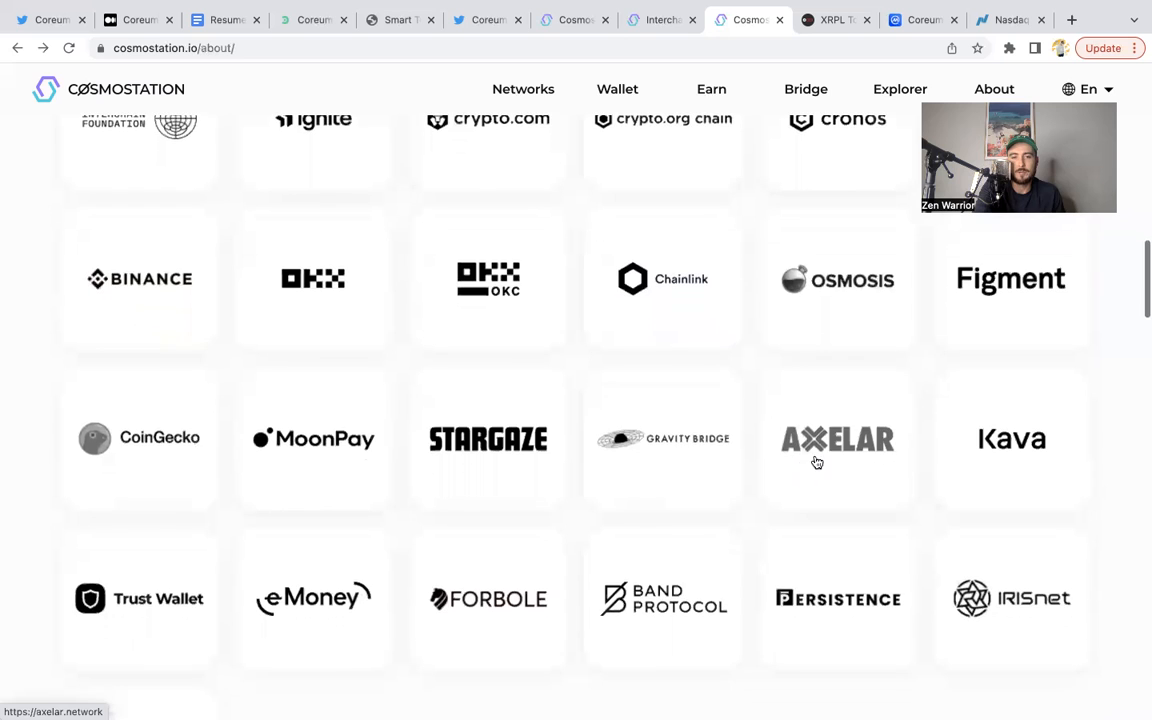
{"action": "scroll", "scroll_direction": "down", "scroll_amount": 3}
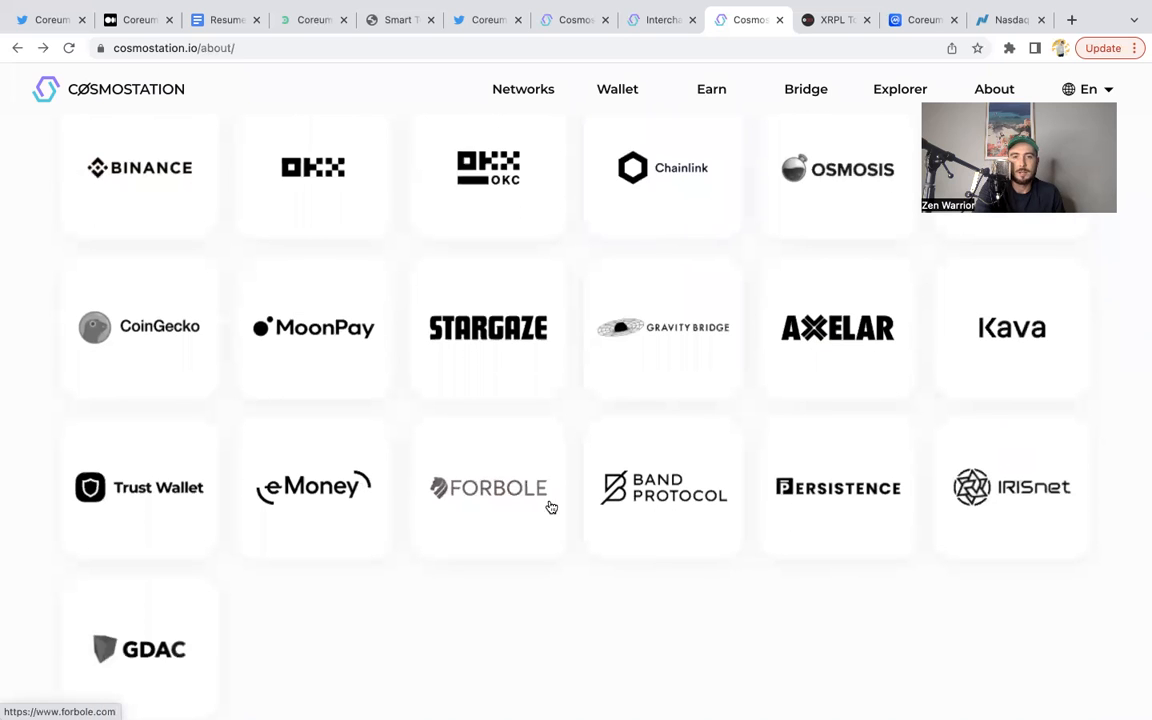
{"action": "scroll", "scroll_direction": "up", "scroll_amount": 3}
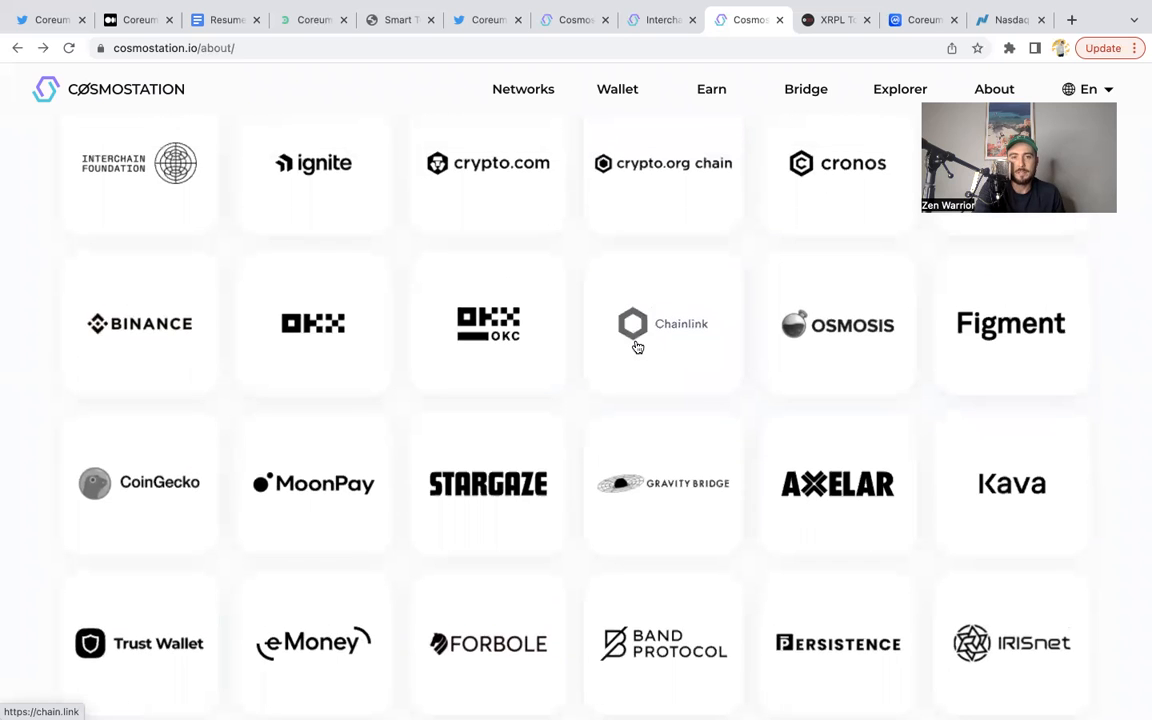
{"action": "scroll", "scroll_direction": "up", "scroll_amount": 3}
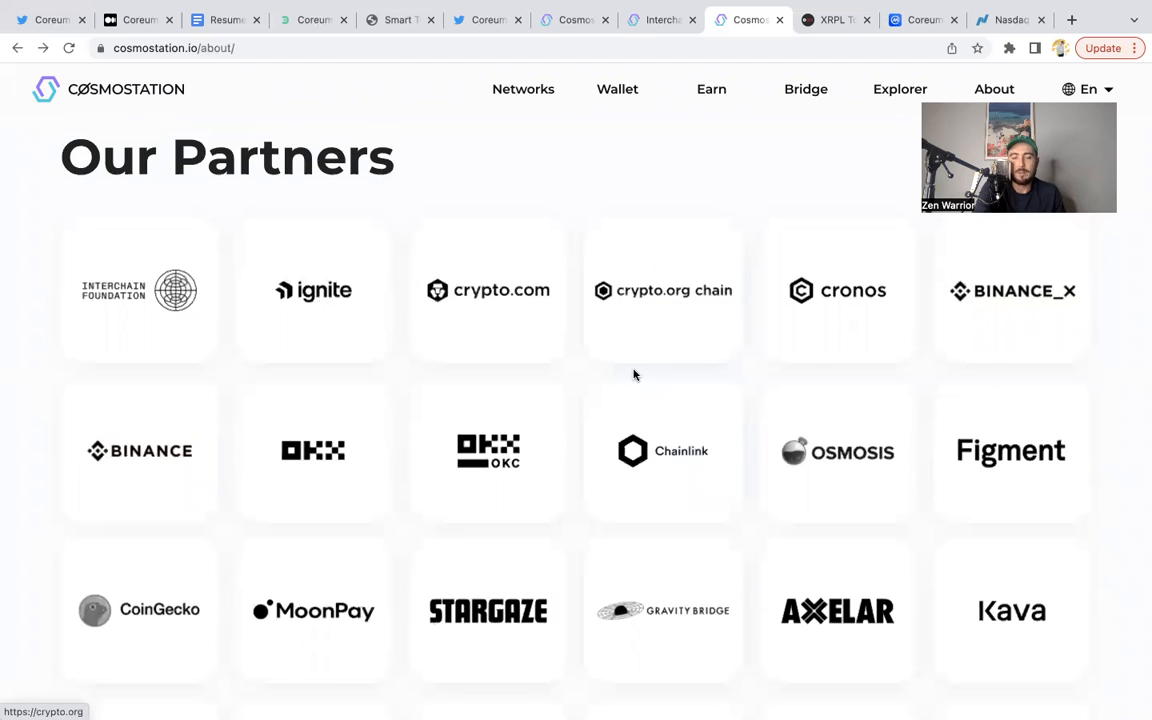
{"action": "scroll", "scroll_direction": "down", "scroll_amount": 3}
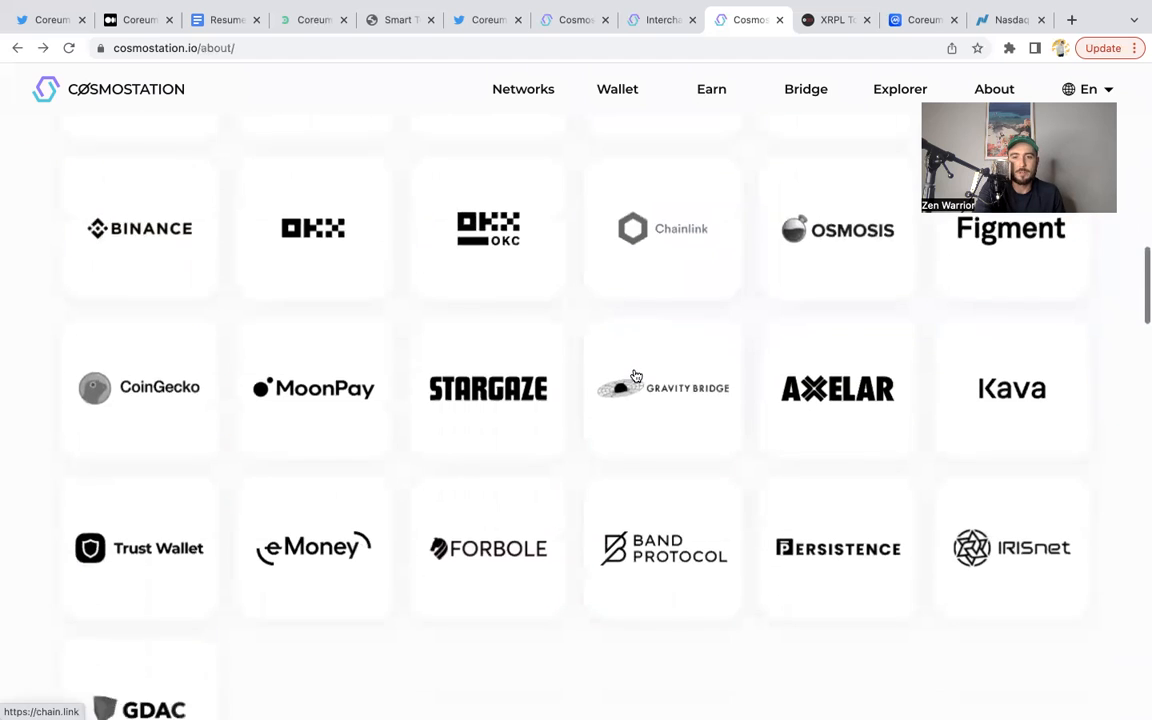
{"action": "scroll", "scroll_direction": "down", "scroll_amount": 3}
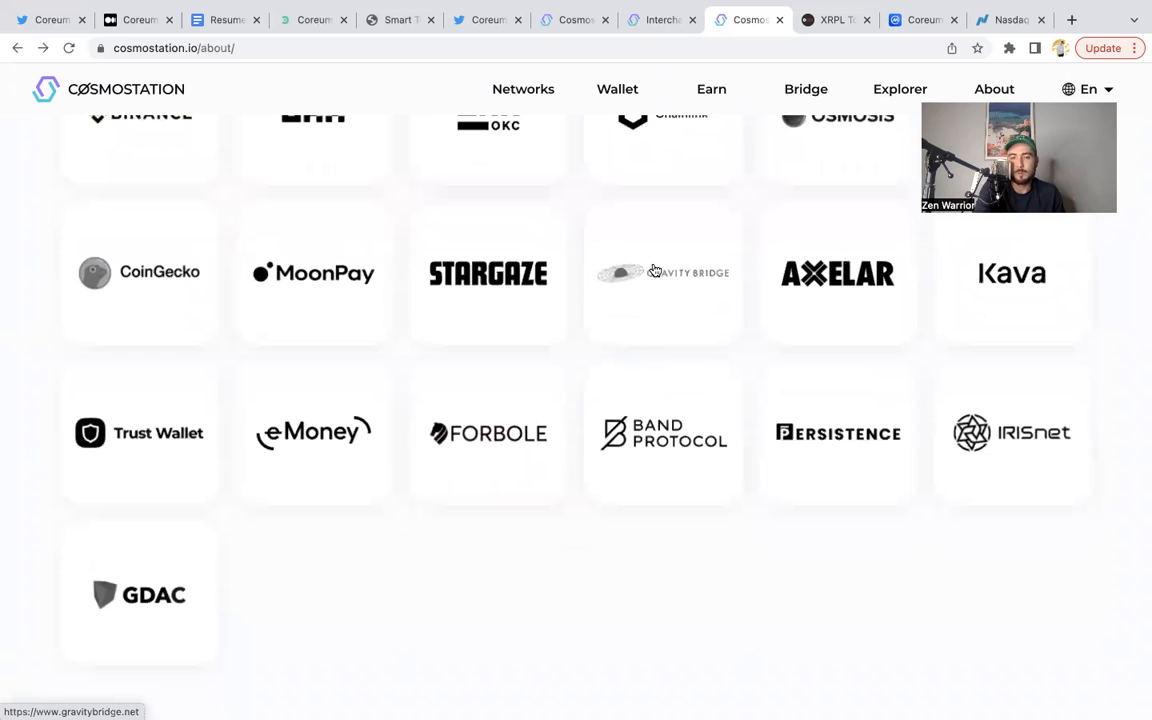
{"action": "scroll", "scroll_direction": "down", "scroll_amount": 3}
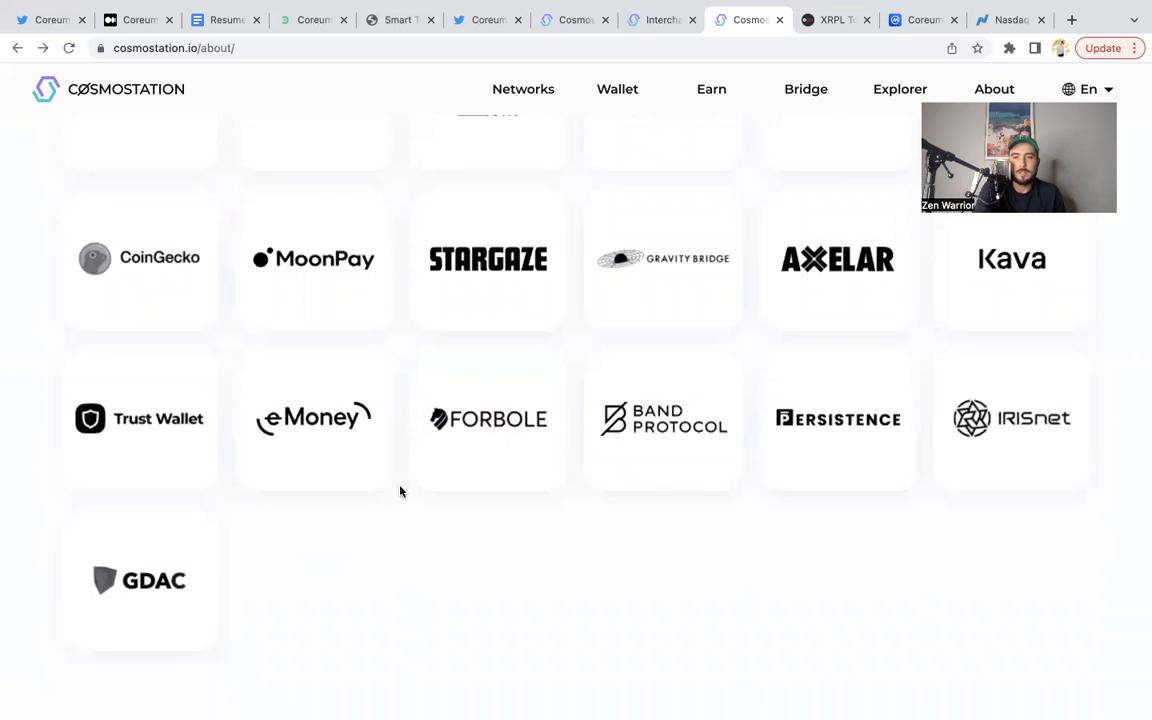
{"action": "scroll", "scroll_direction": "up", "scroll_amount": 3}
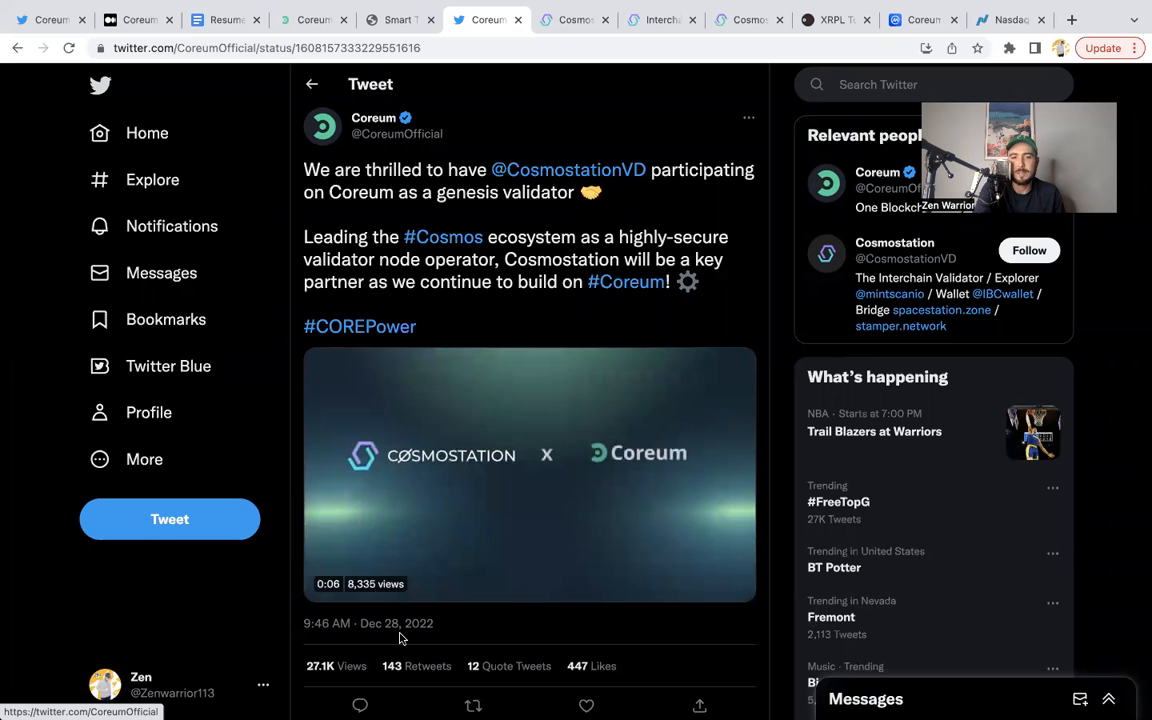
{"action": "left_click", "coordinate": [530, 470]}
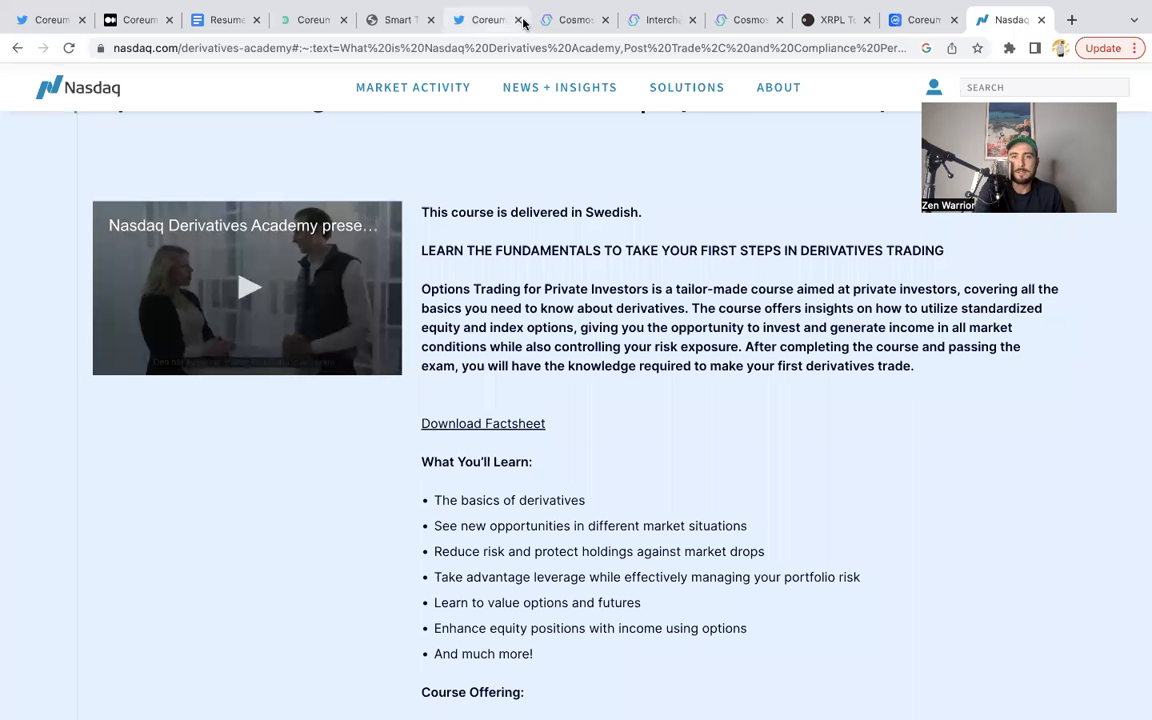
{"action": "left_click", "coordinate": [488, 20]}
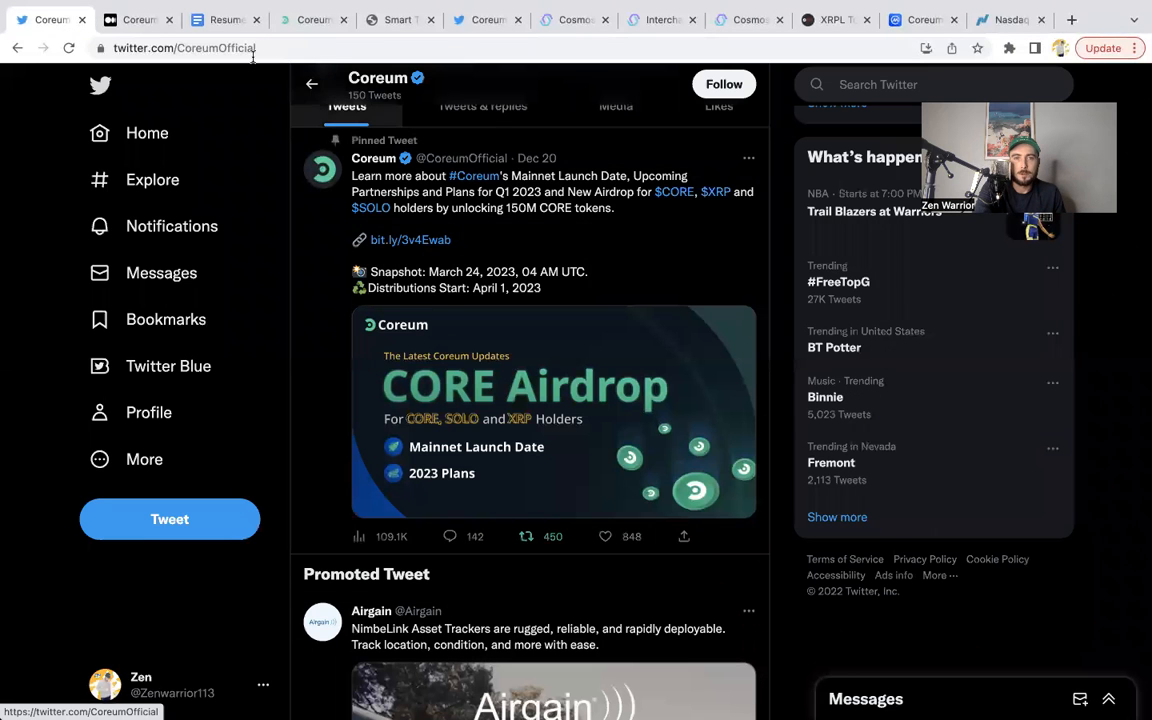
Step: Review the airdrop notes converting SOLO, XRP and CORE into $XCORE, then return to the Smart Tokens paper
{"action": "left_click", "coordinate": [224, 20]}
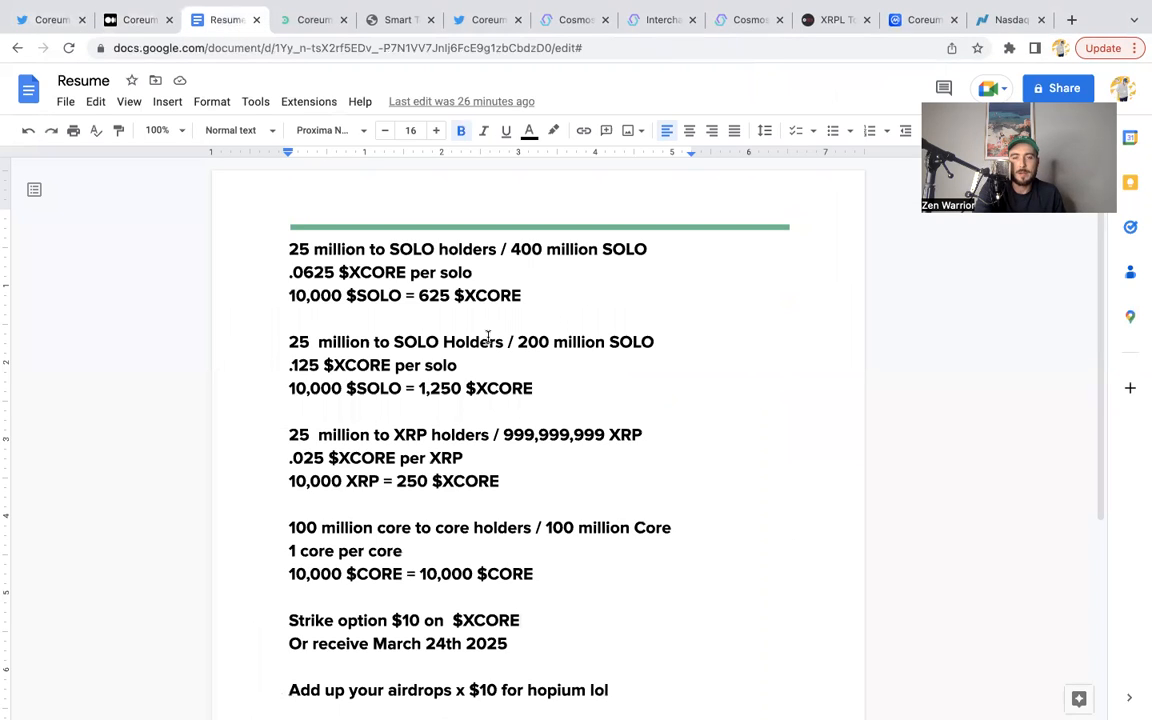
{"action": "mouse_move", "coordinate": [572, 530]}
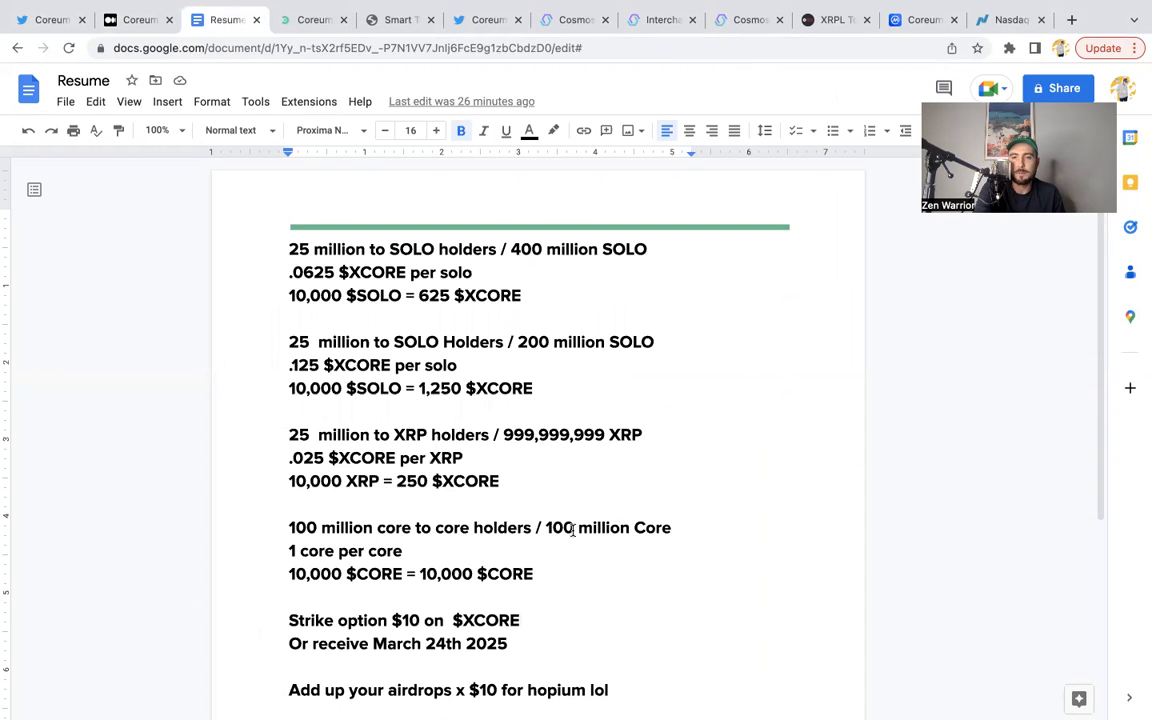
{"action": "mouse_move", "coordinate": [868, 568]}
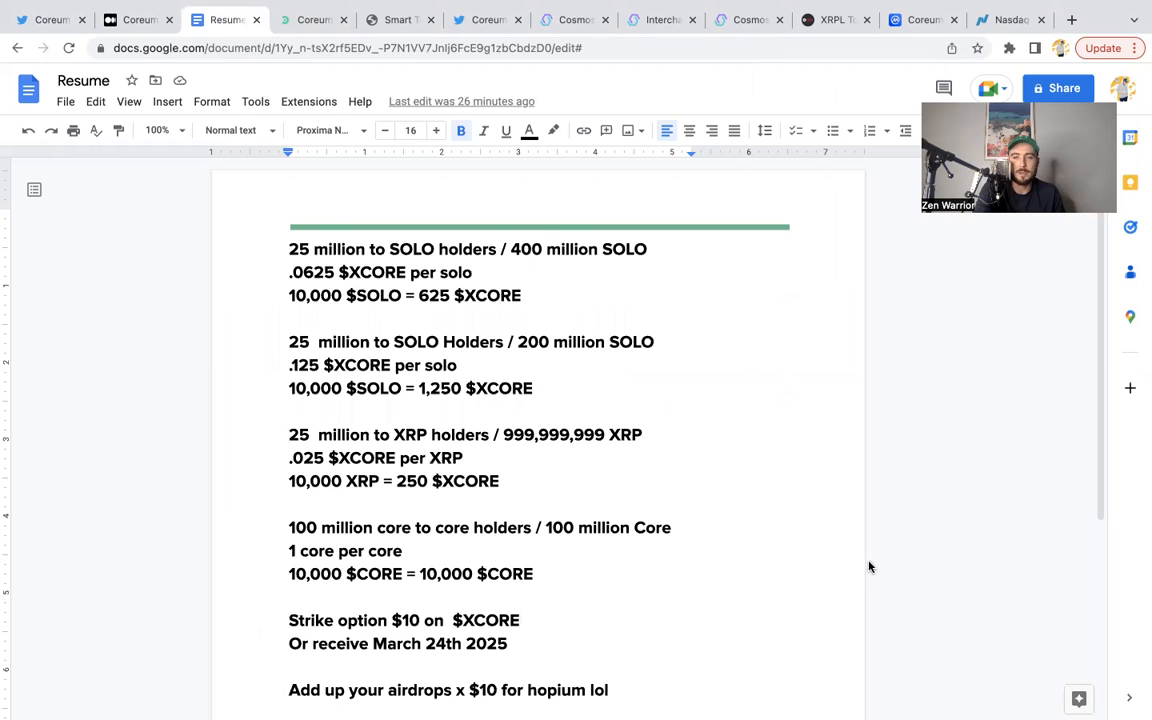
{"action": "mouse_move", "coordinate": [940, 564]}
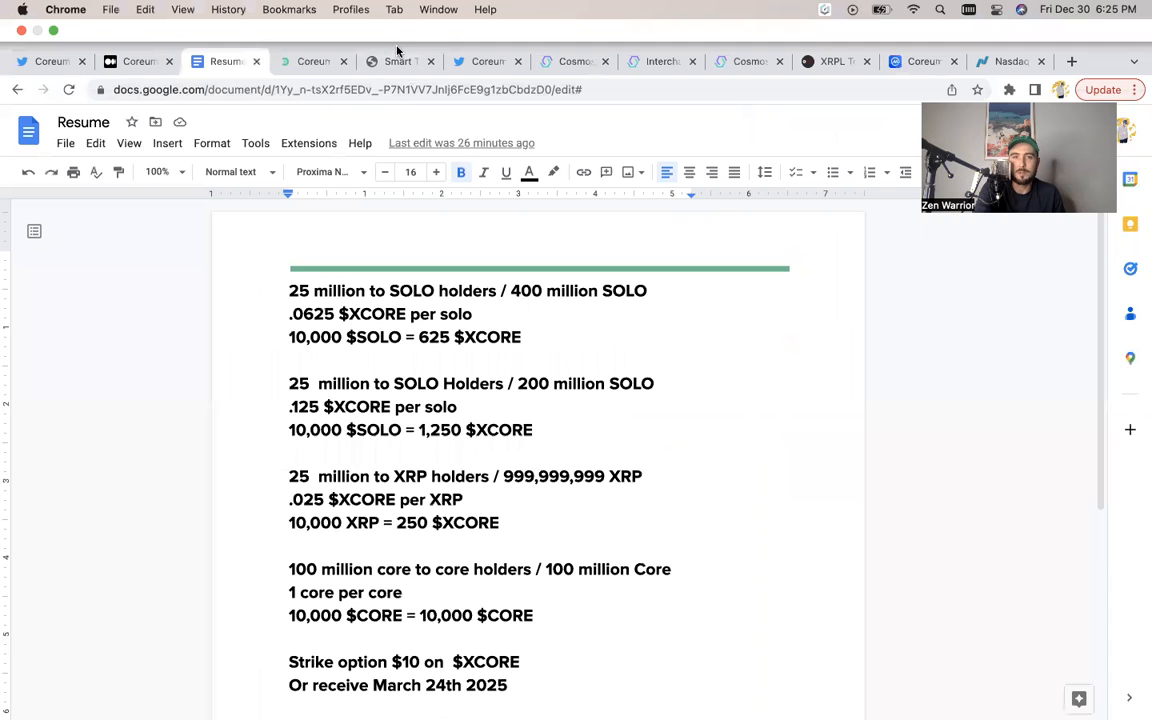
{"action": "left_click", "coordinate": [396, 60]}
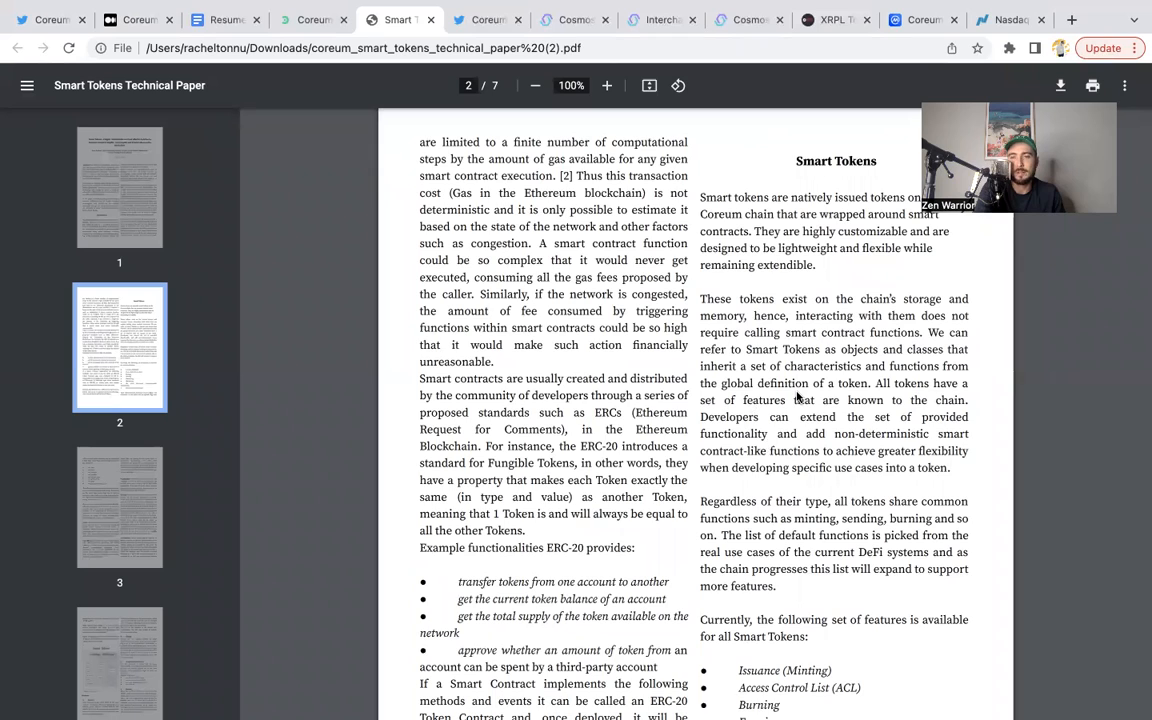
{"action": "mouse_move", "coordinate": [936, 596]}
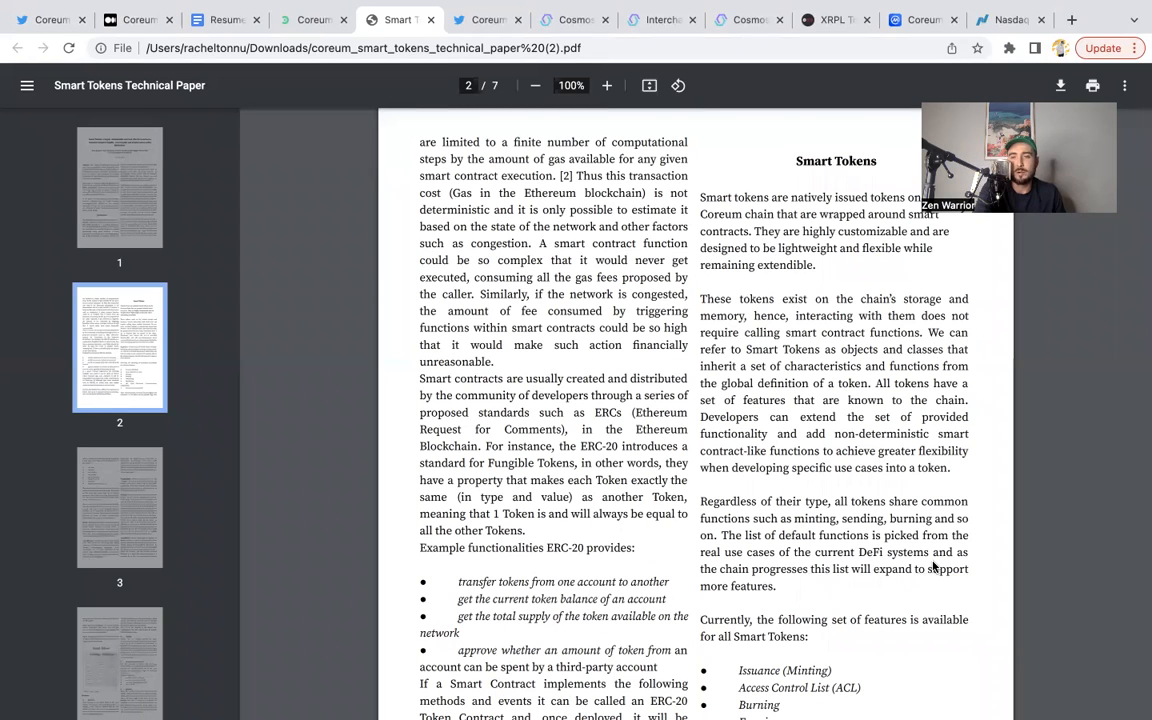
{"action": "mouse_move", "coordinate": [944, 616]}
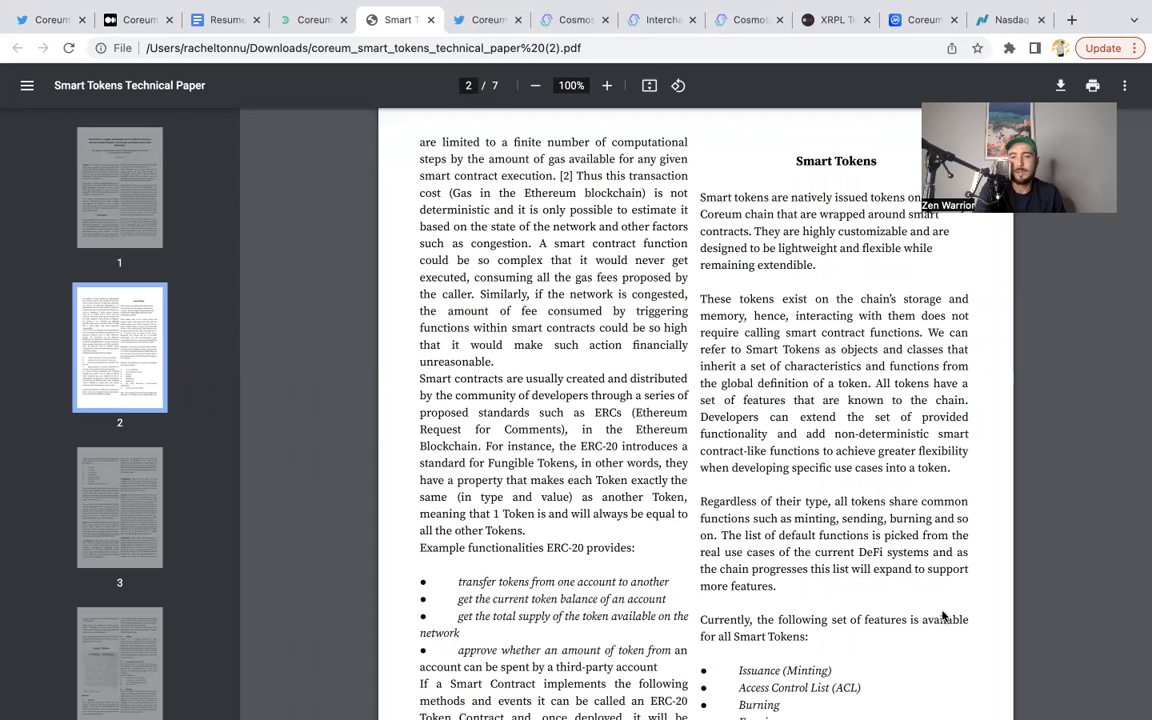